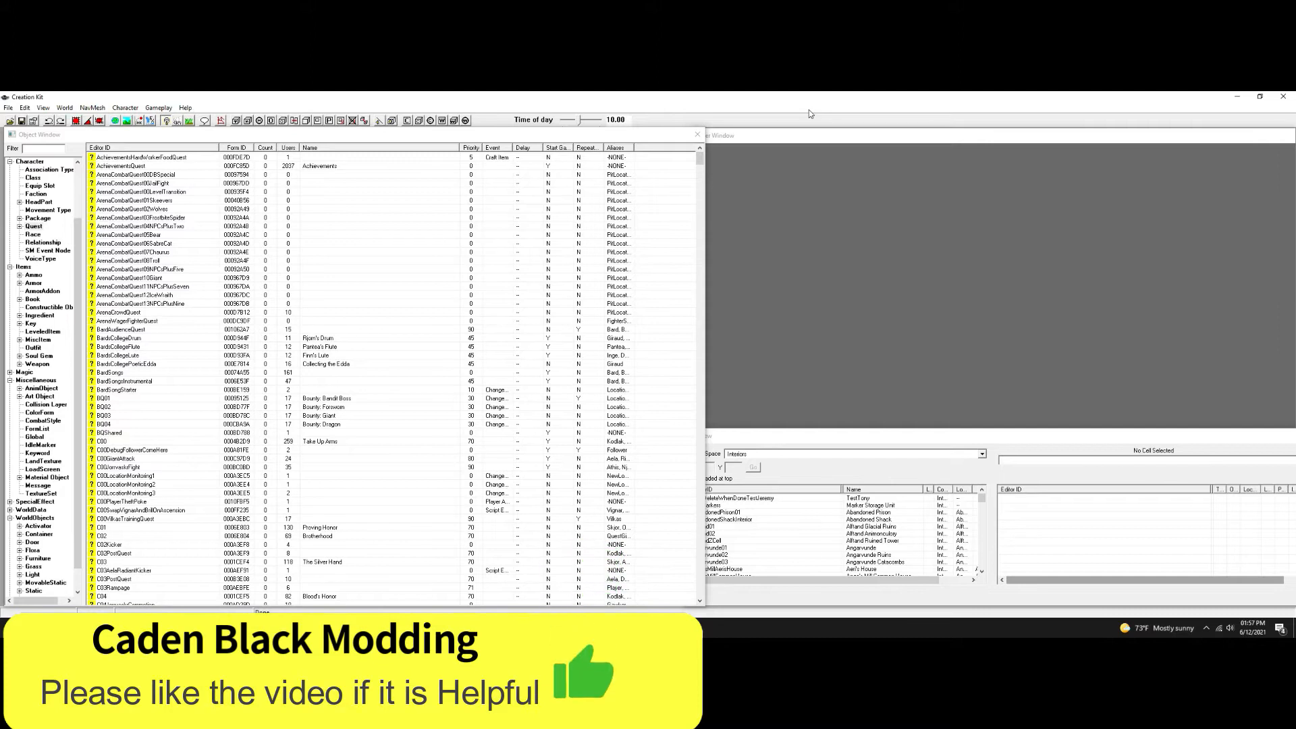
Step: Start a new quest with ID zzz_Test and name Test
{"action": "right_click", "coordinate": [165, 217]}
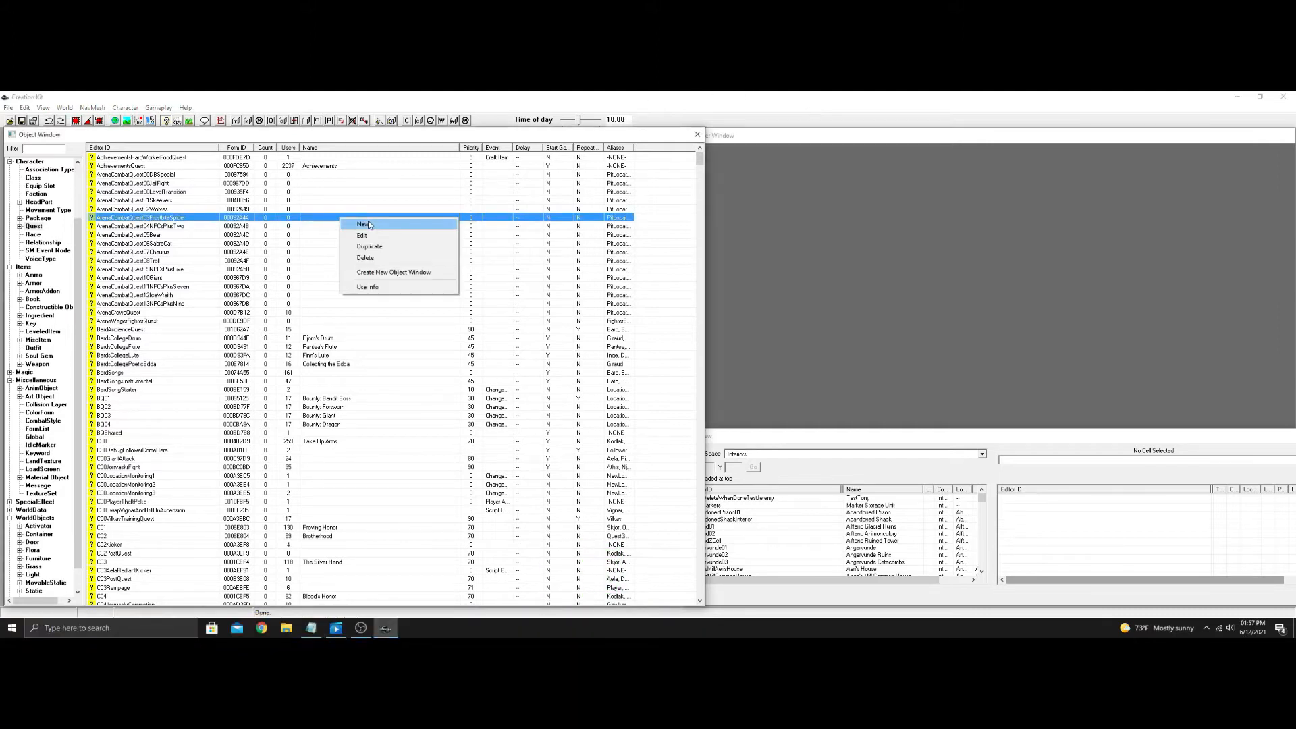
{"action": "left_click", "coordinate": [363, 224]}
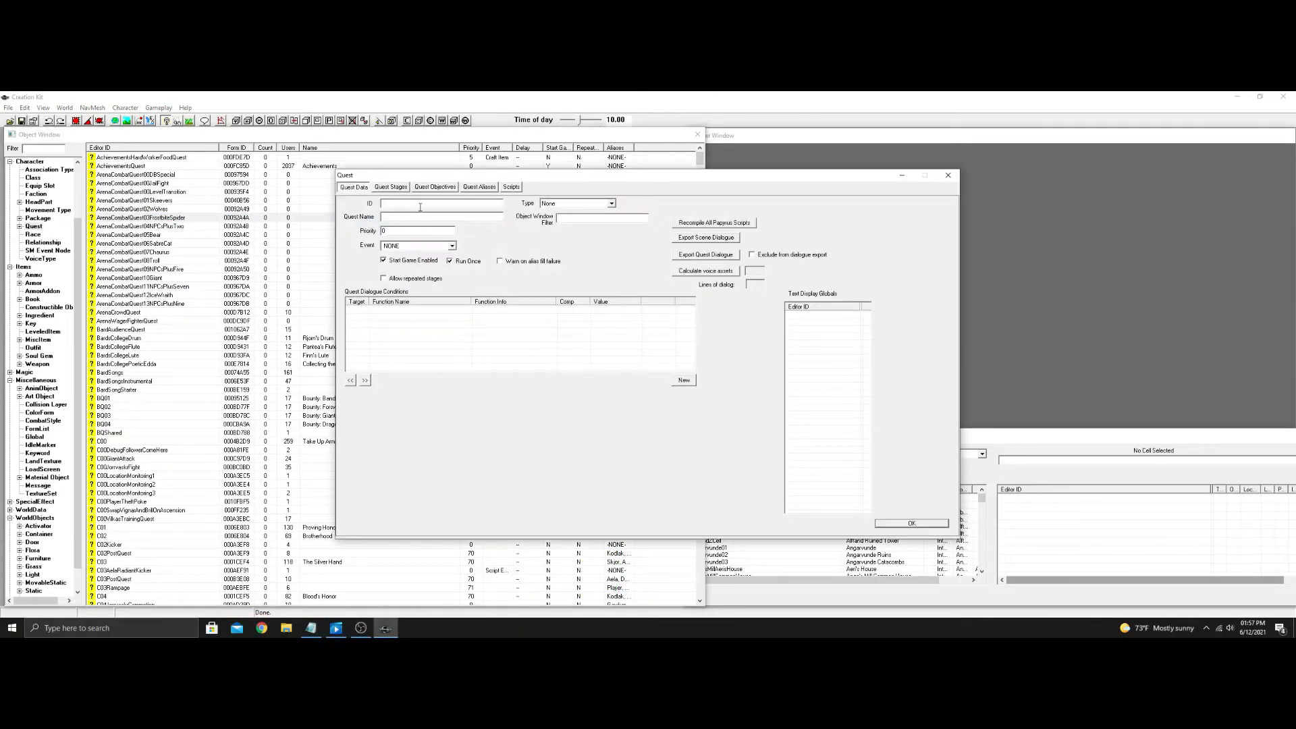
{"action": "type", "text": "zzz"}
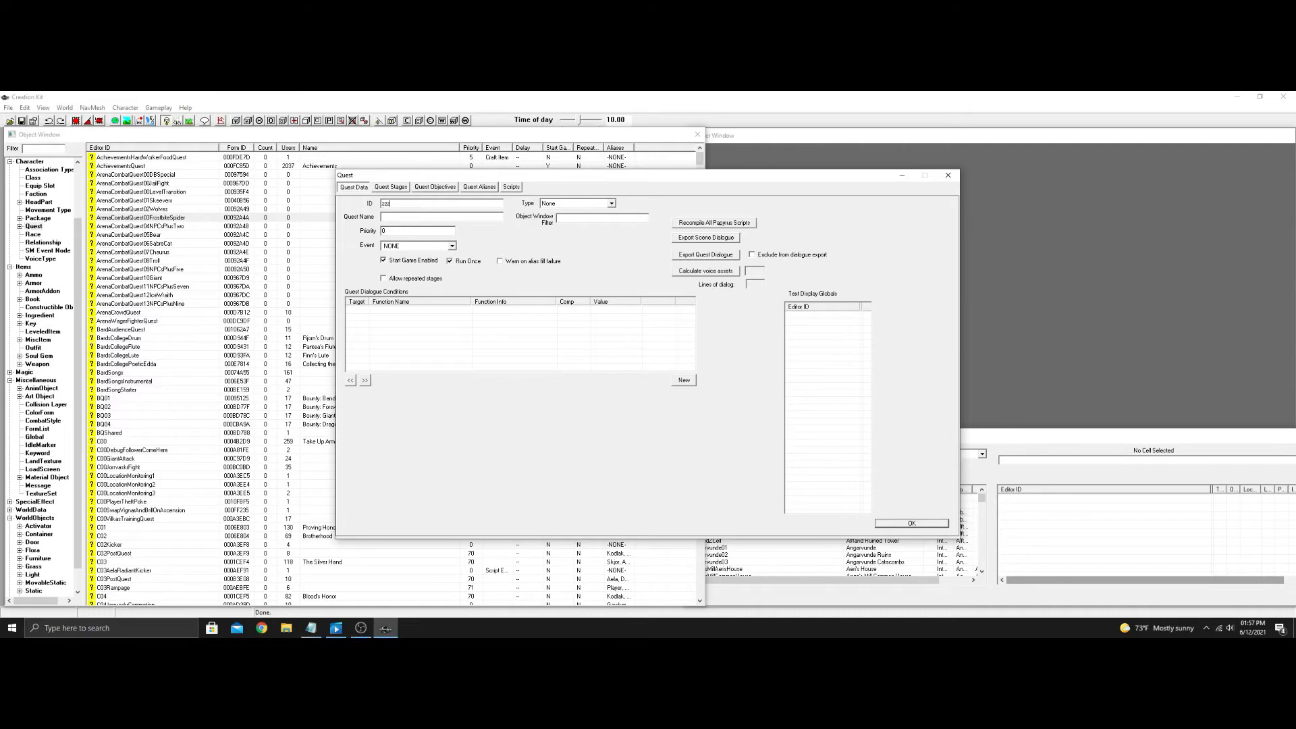
{"action": "type", "text": "_"}
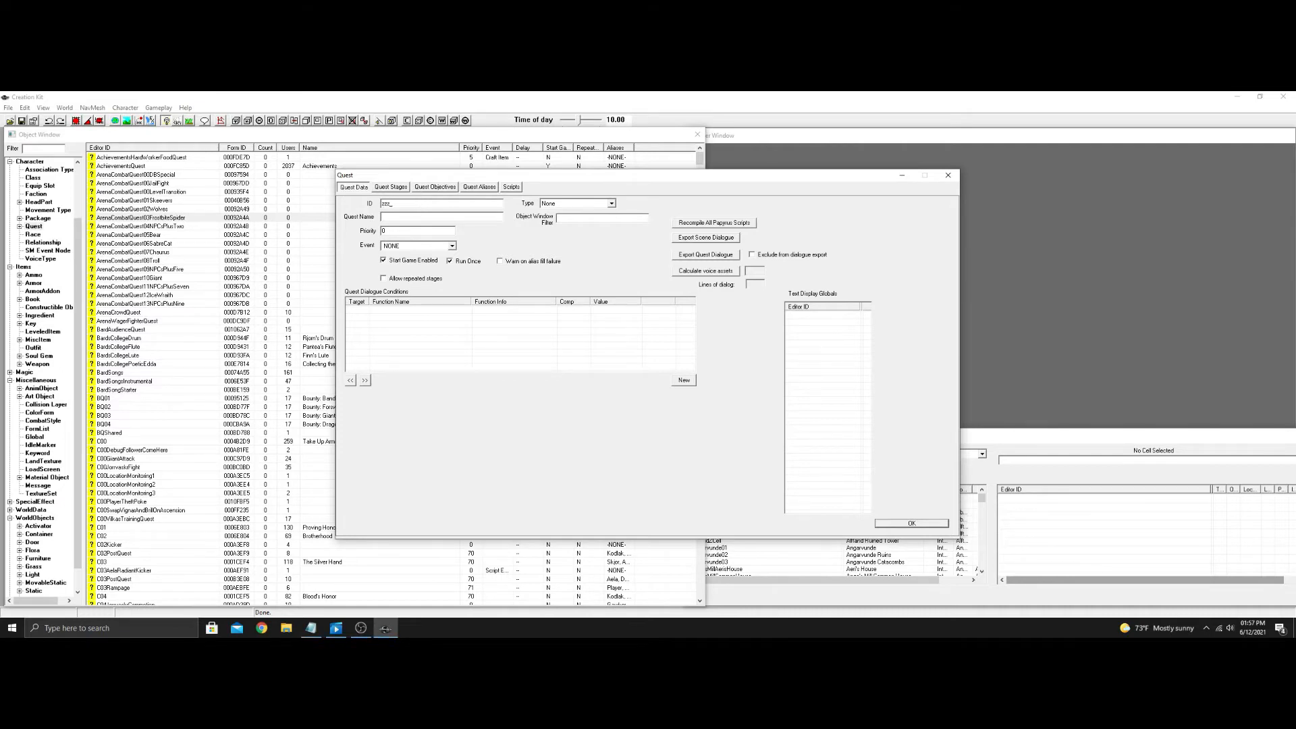
{"action": "type", "text": "Test"}
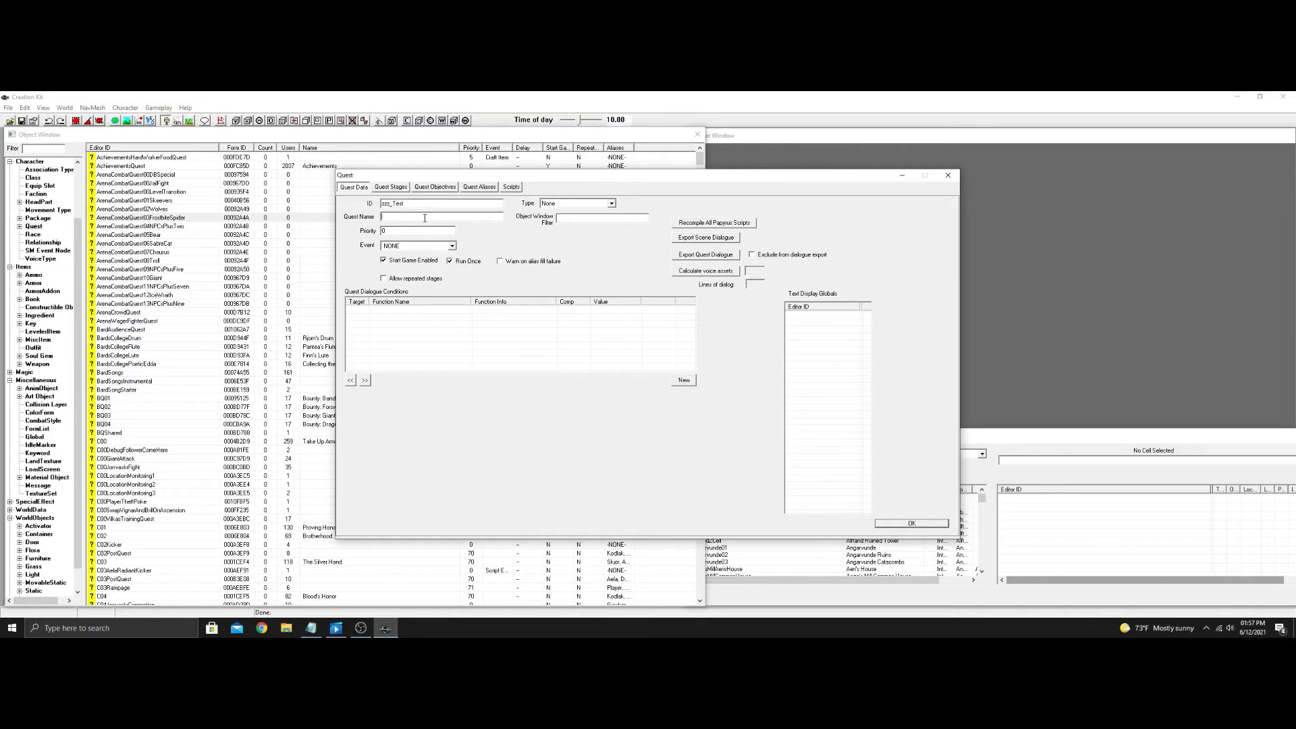
{"action": "type", "text": "Test"}
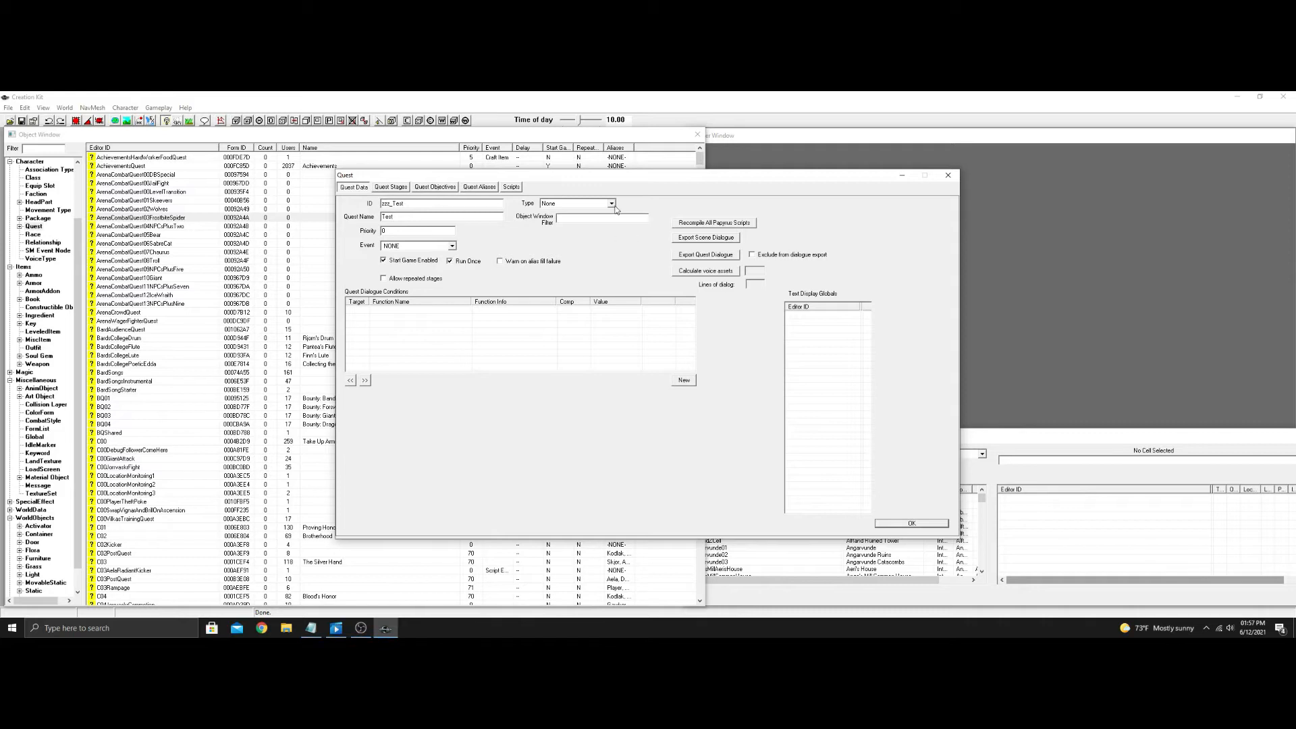
Step: Make it a Main Quest with priority 60 and Start Game Enabled off
{"action": "left_click", "coordinate": [576, 204]}
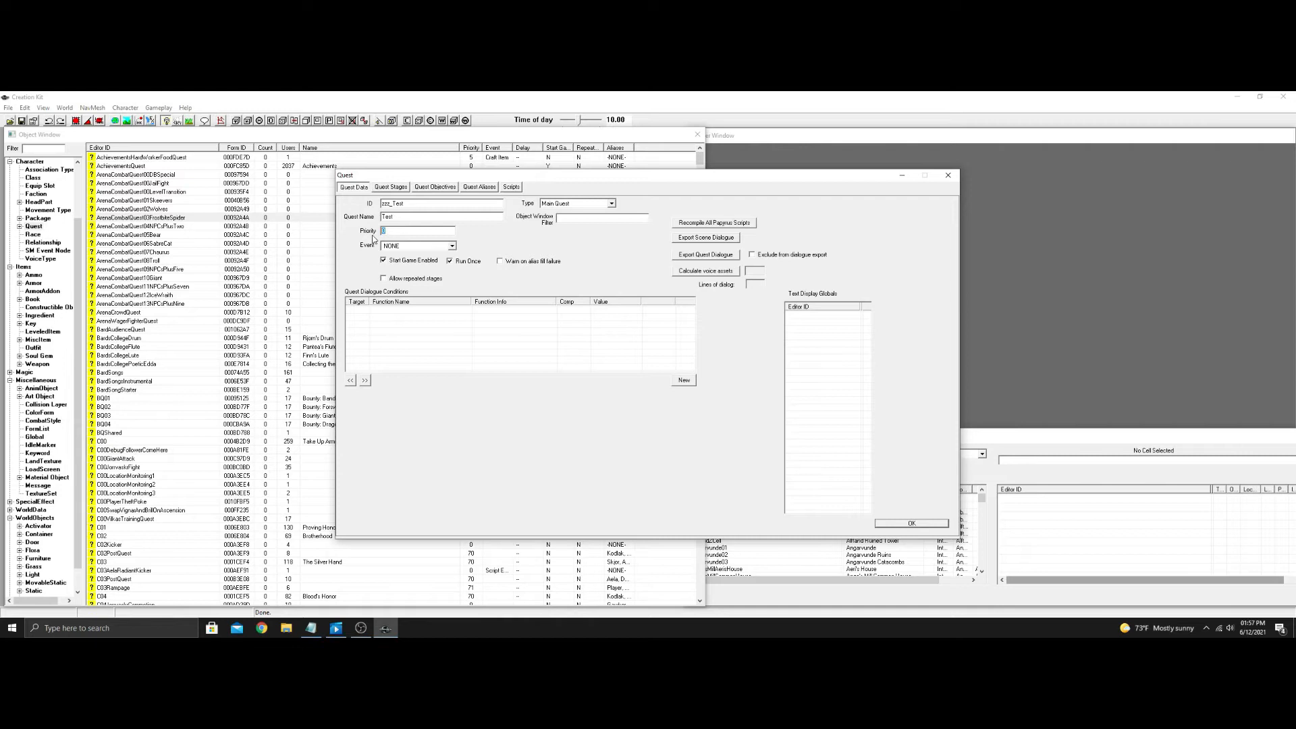
{"action": "type", "text": "60"}
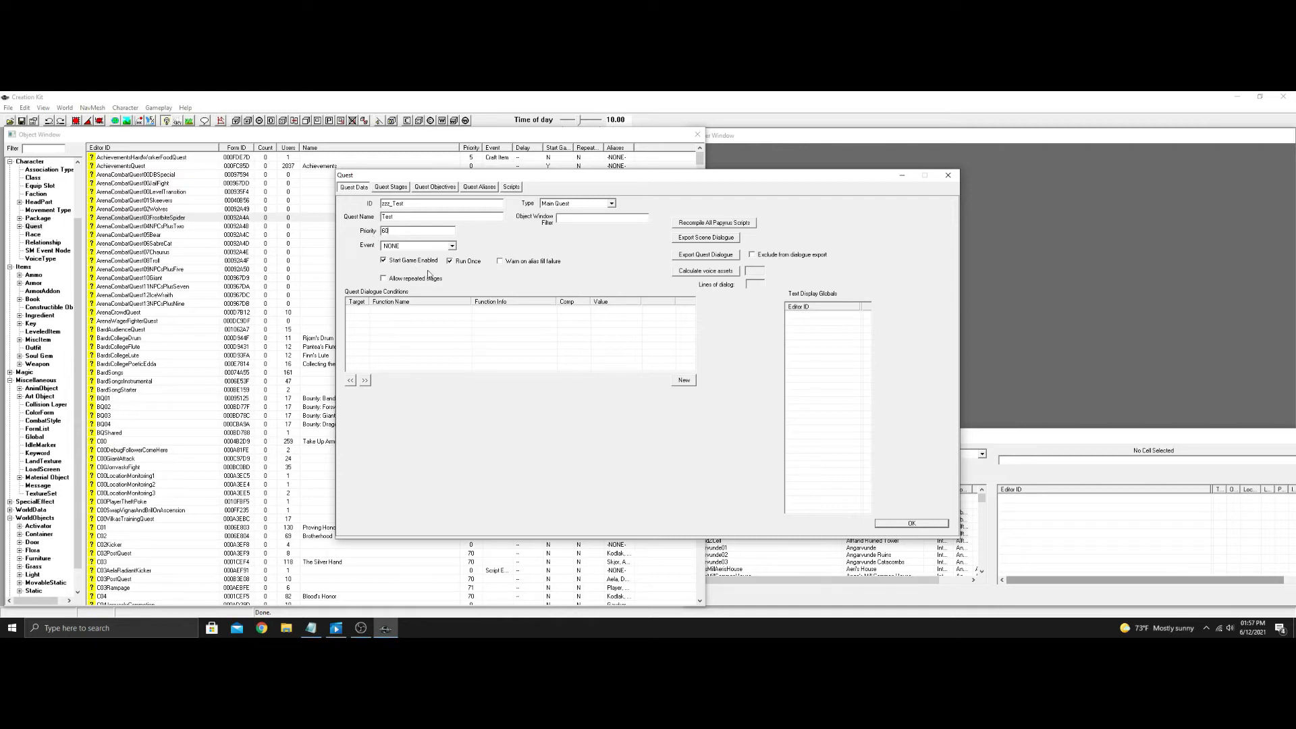
{"action": "left_click", "coordinate": [382, 260]}
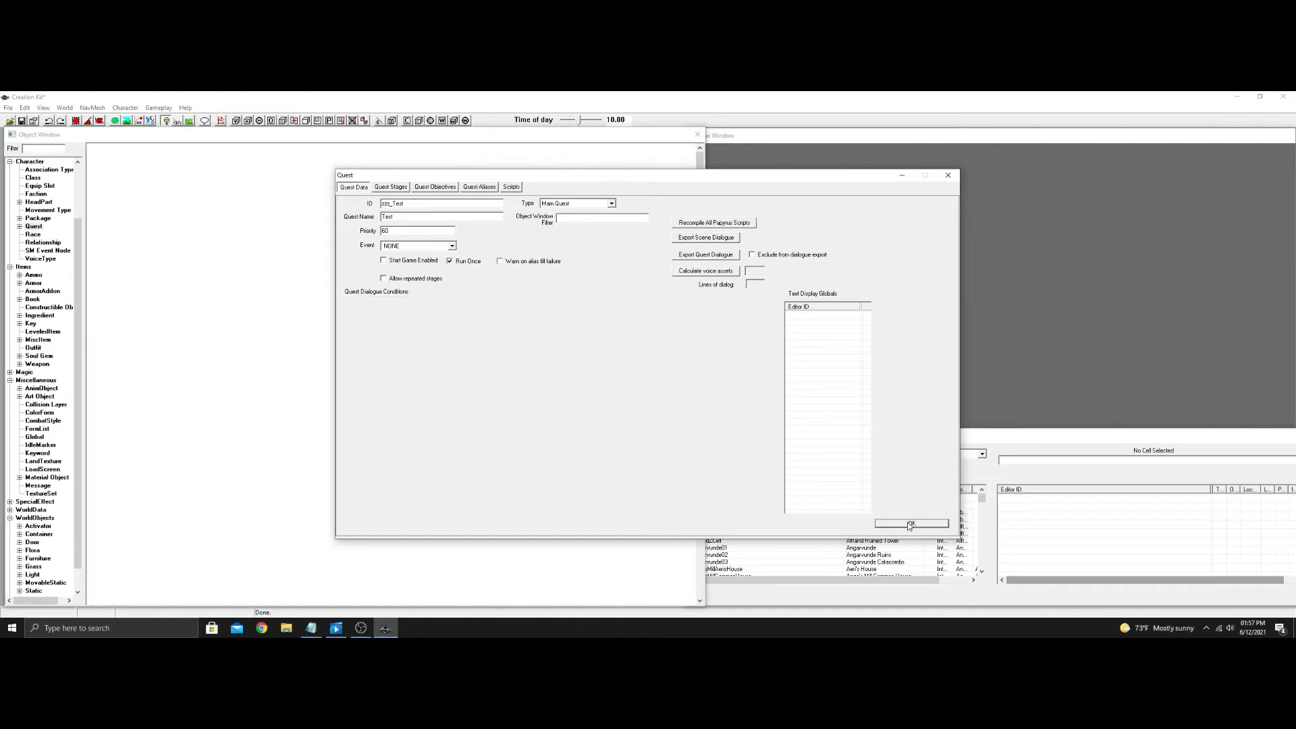
Step: Filter the Object Window by 'zzz', reopen zzz_Test and show its Quest Stages
{"action": "left_click", "coordinate": [910, 524]}
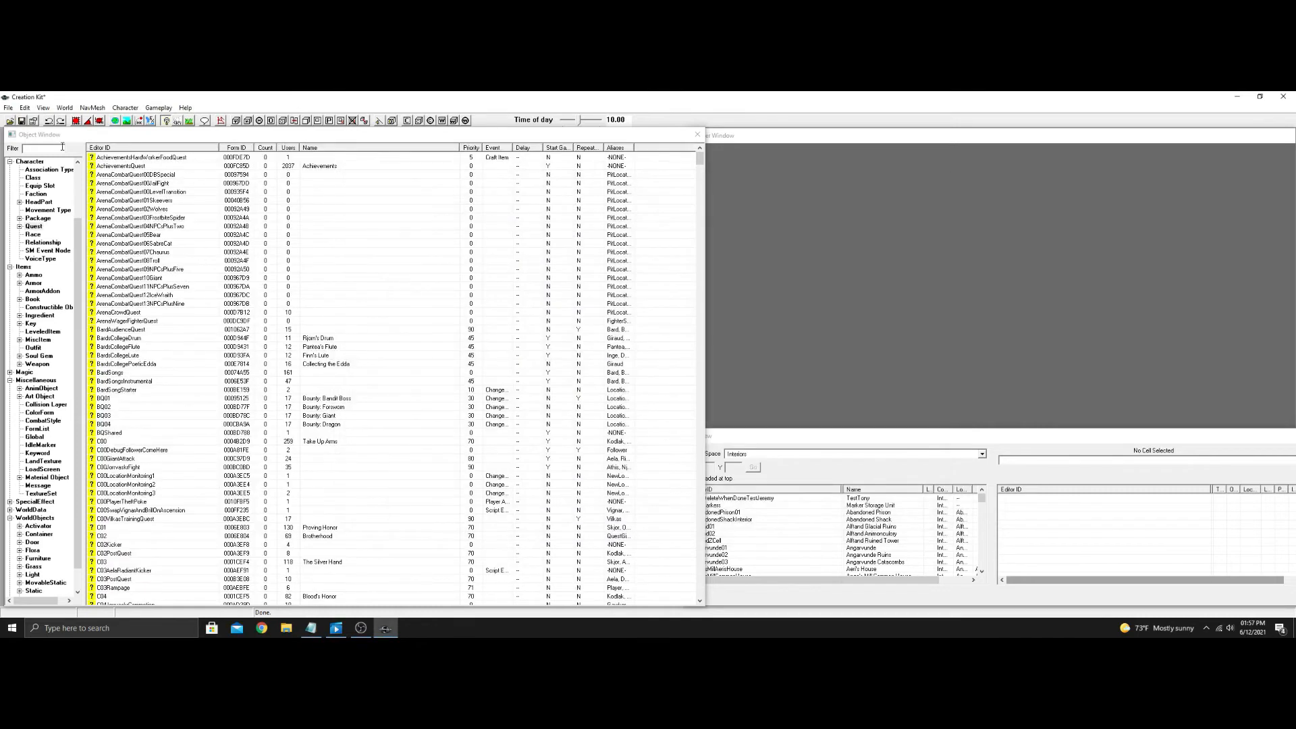
{"action": "type", "text": "zzz"}
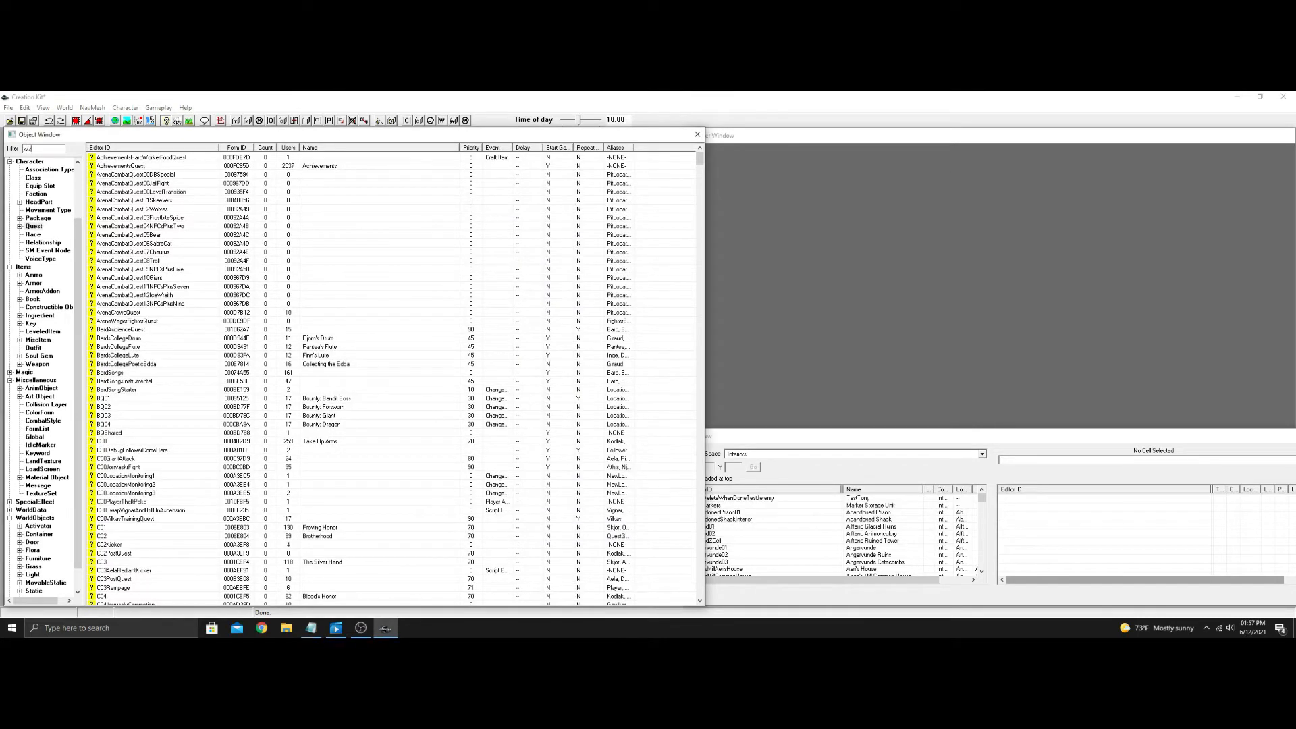
{"action": "double_click", "coordinate": [108, 157]}
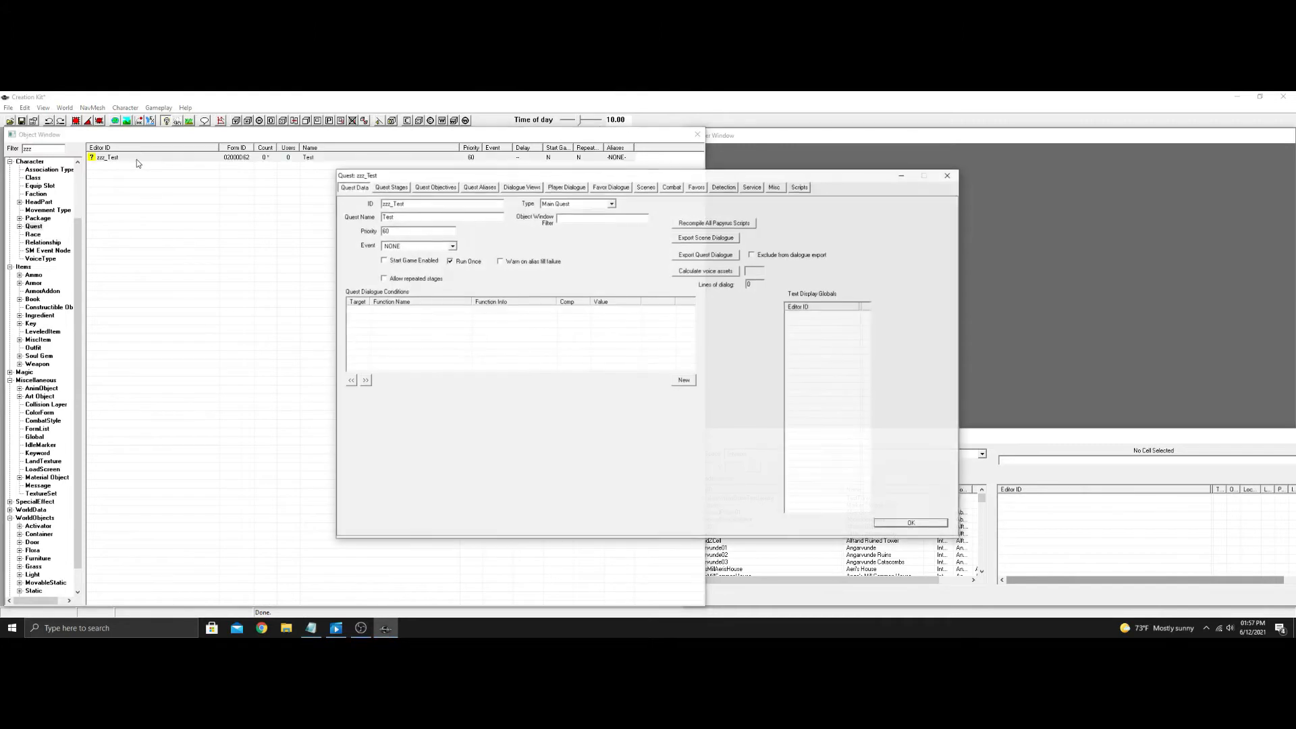
{"action": "left_click", "coordinate": [390, 186]}
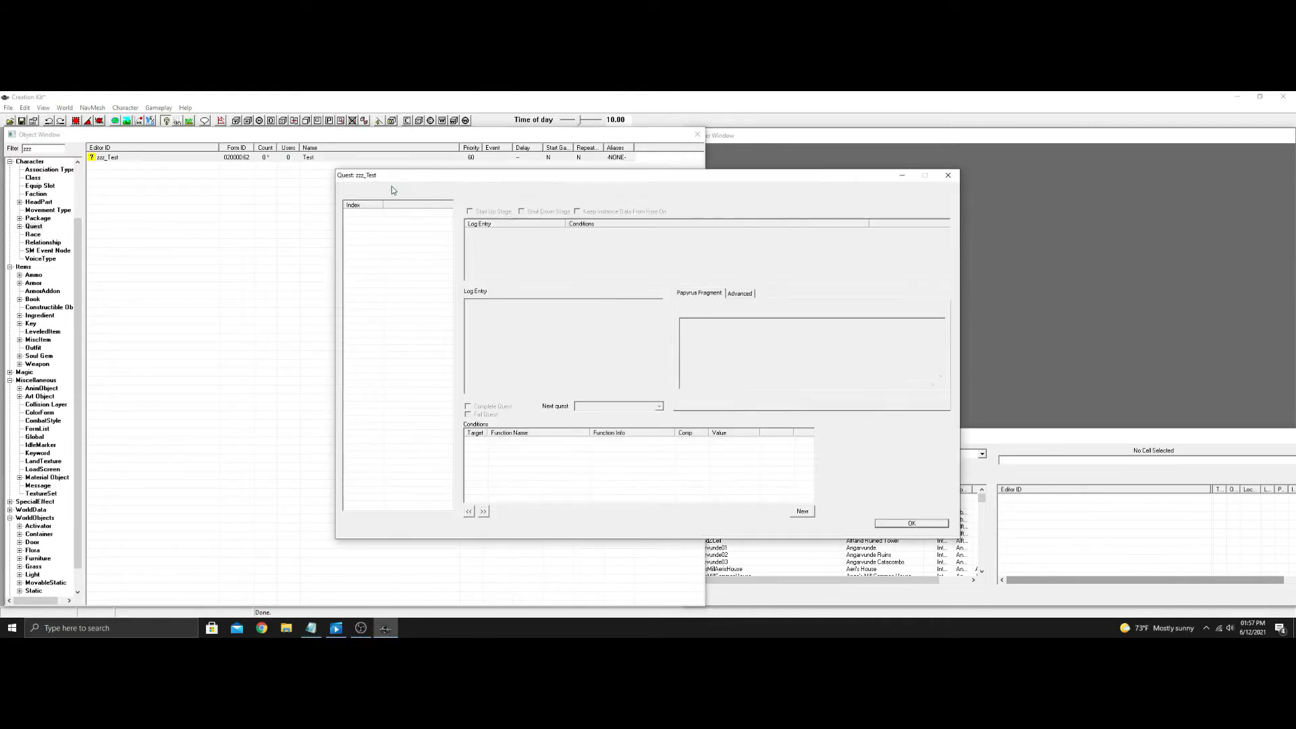
Step: Add stage 0 as Start Up Stage with fragment SetObjectiveDisplayed(0), plus stage 10
{"action": "left_click", "coordinate": [391, 186]}
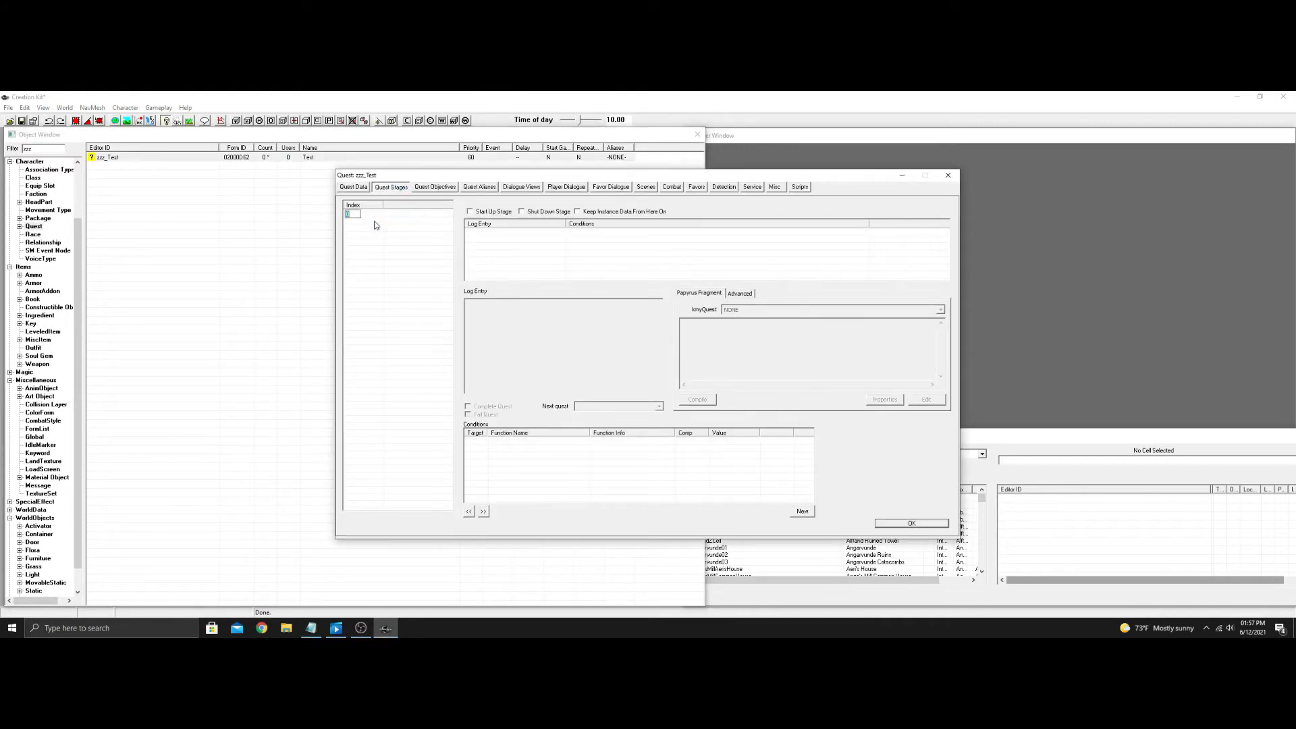
{"action": "right_click", "coordinate": [372, 223]}
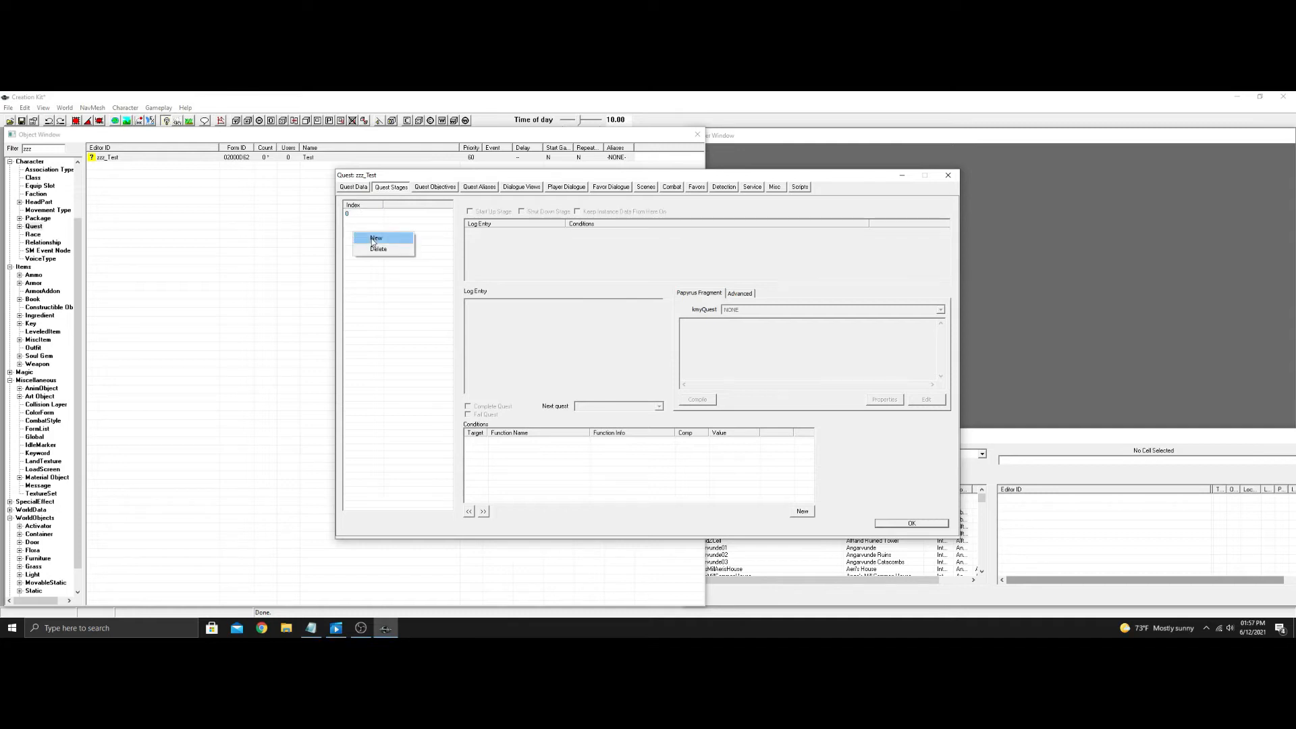
{"action": "left_click", "coordinate": [377, 237]}
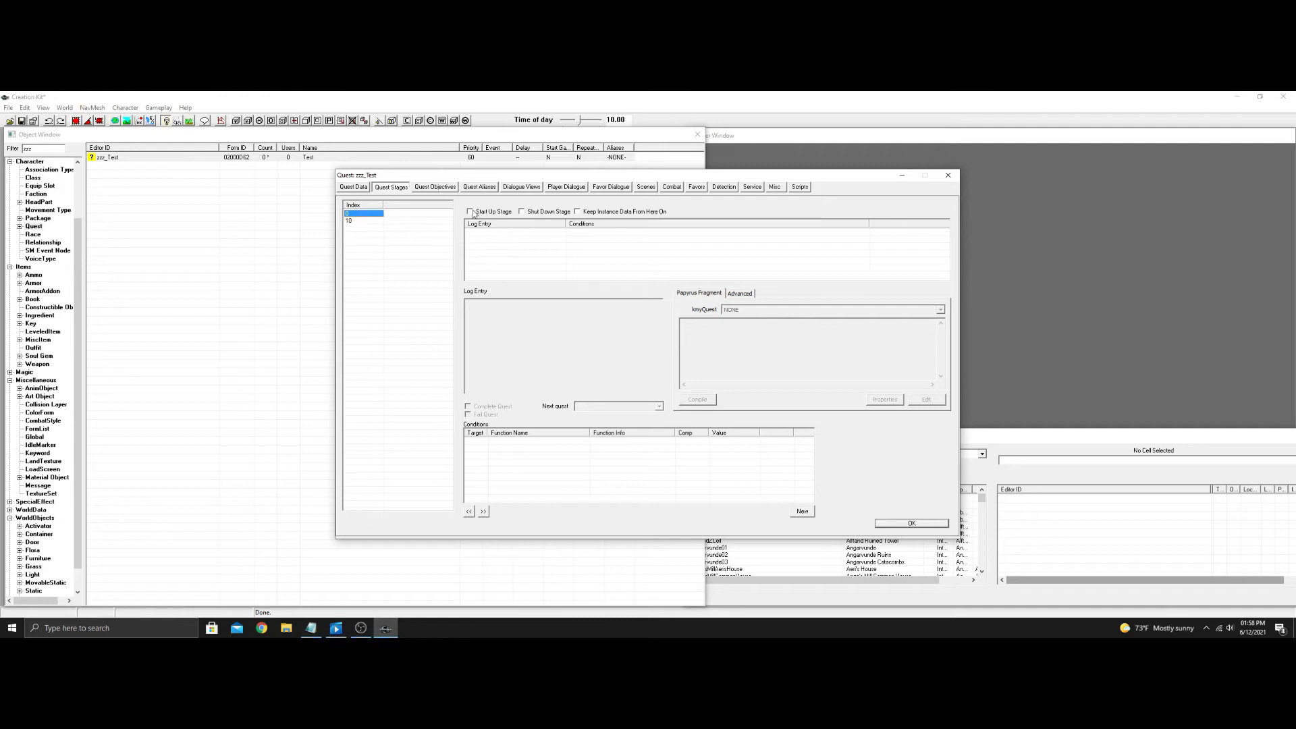
{"action": "left_click", "coordinate": [470, 211]}
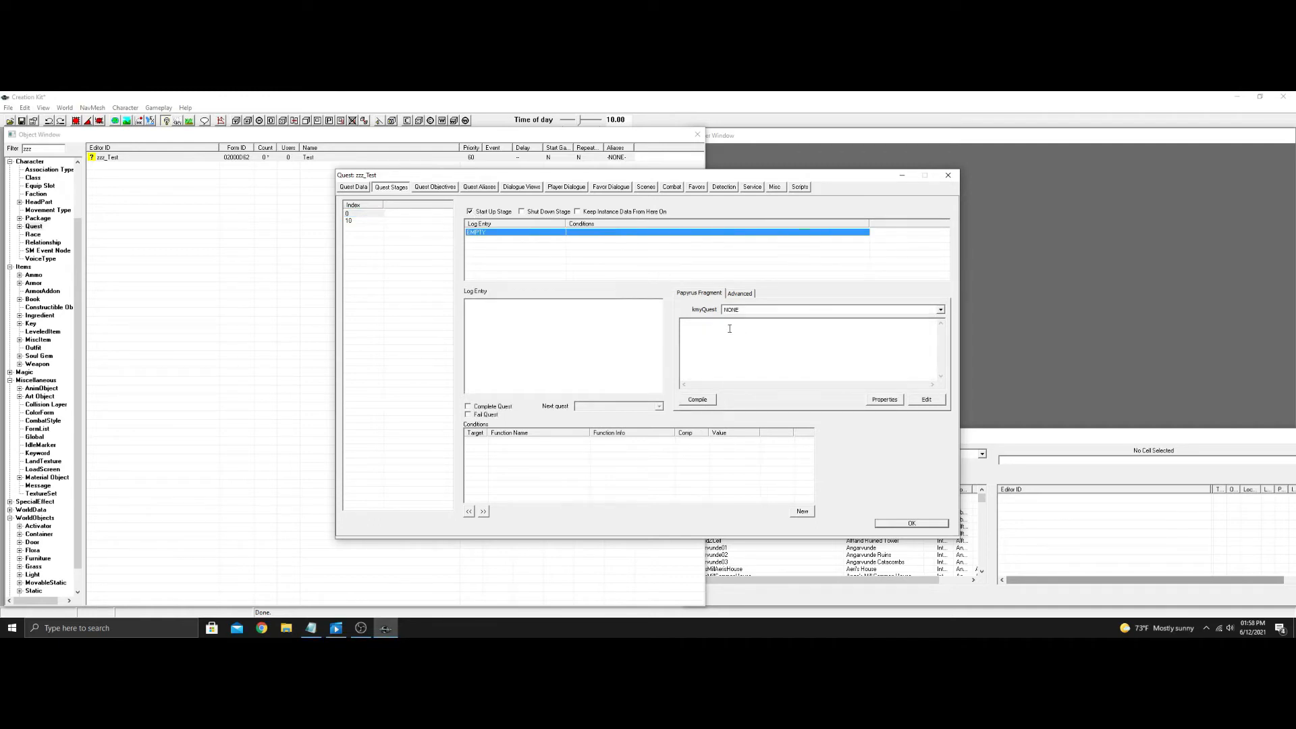
{"action": "type", "text": "SetObjectiveDisplayed(0)"}
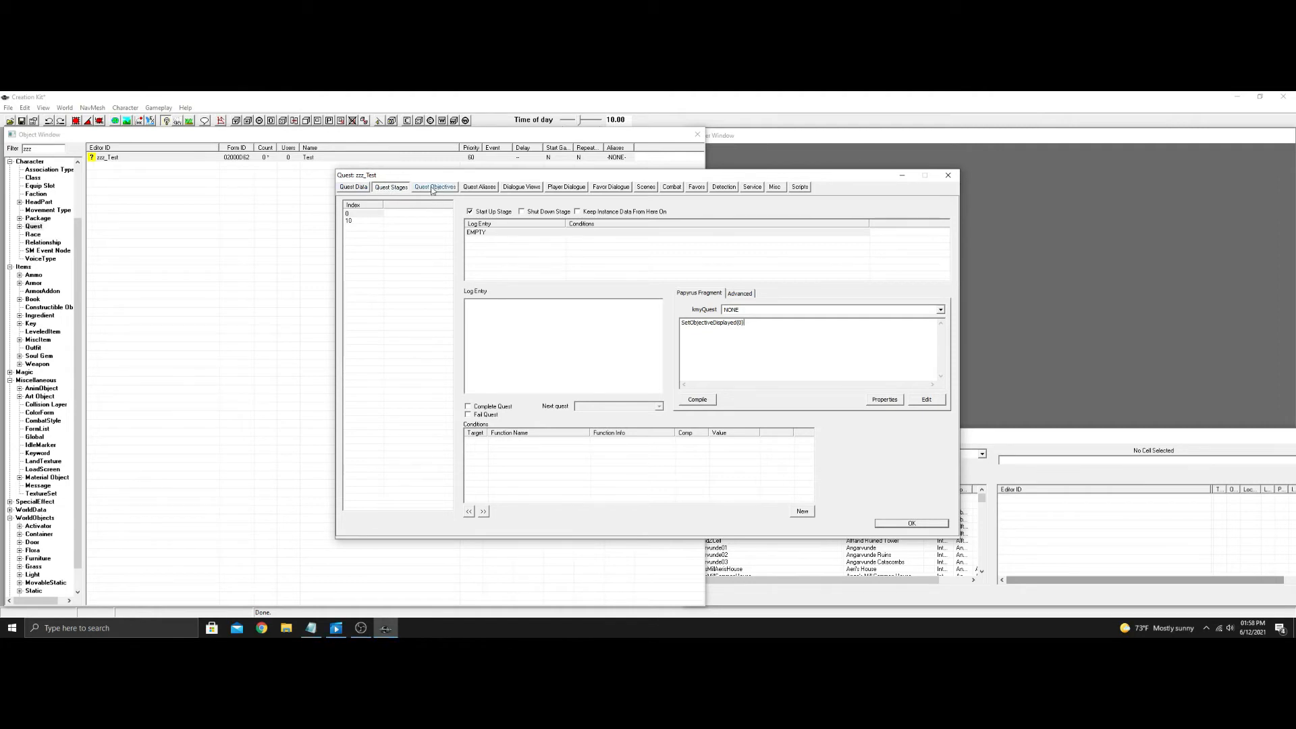
Step: Add quest objective 0 with display text 'This mod'
{"action": "left_click", "coordinate": [434, 187]}
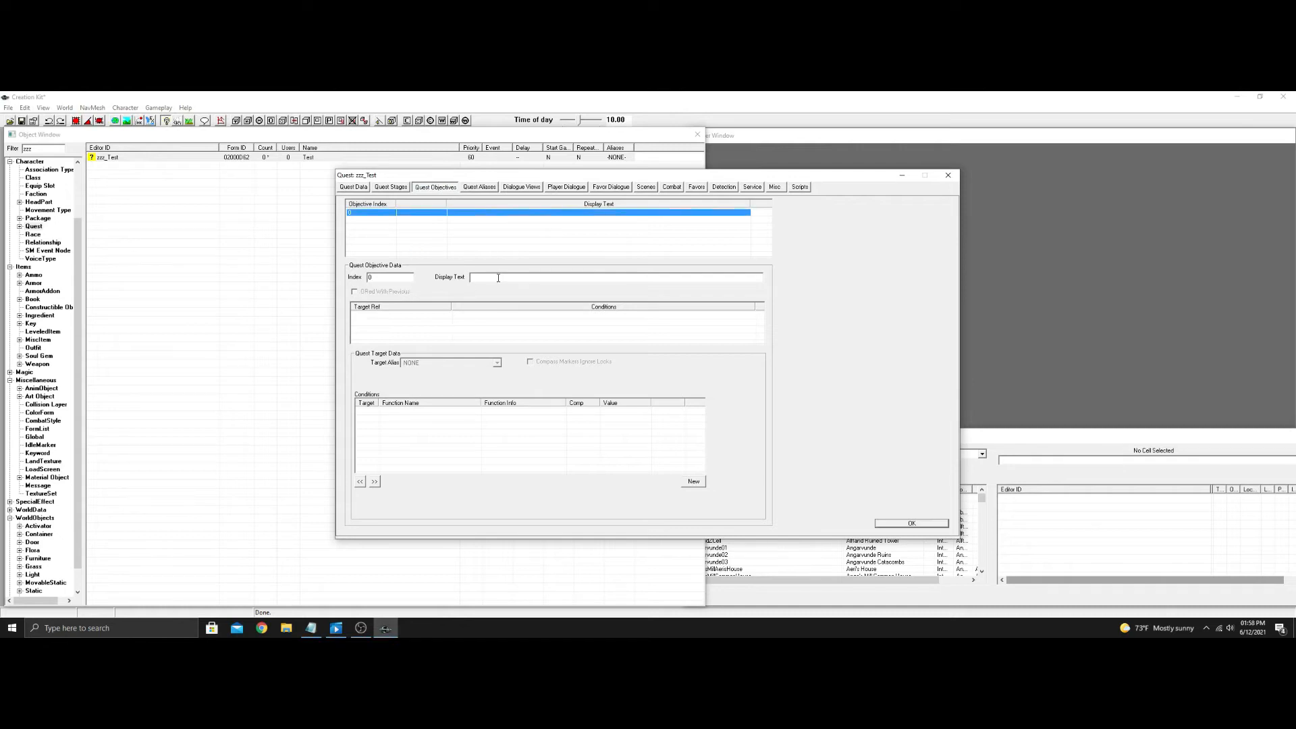
{"action": "type", "text": "This"}
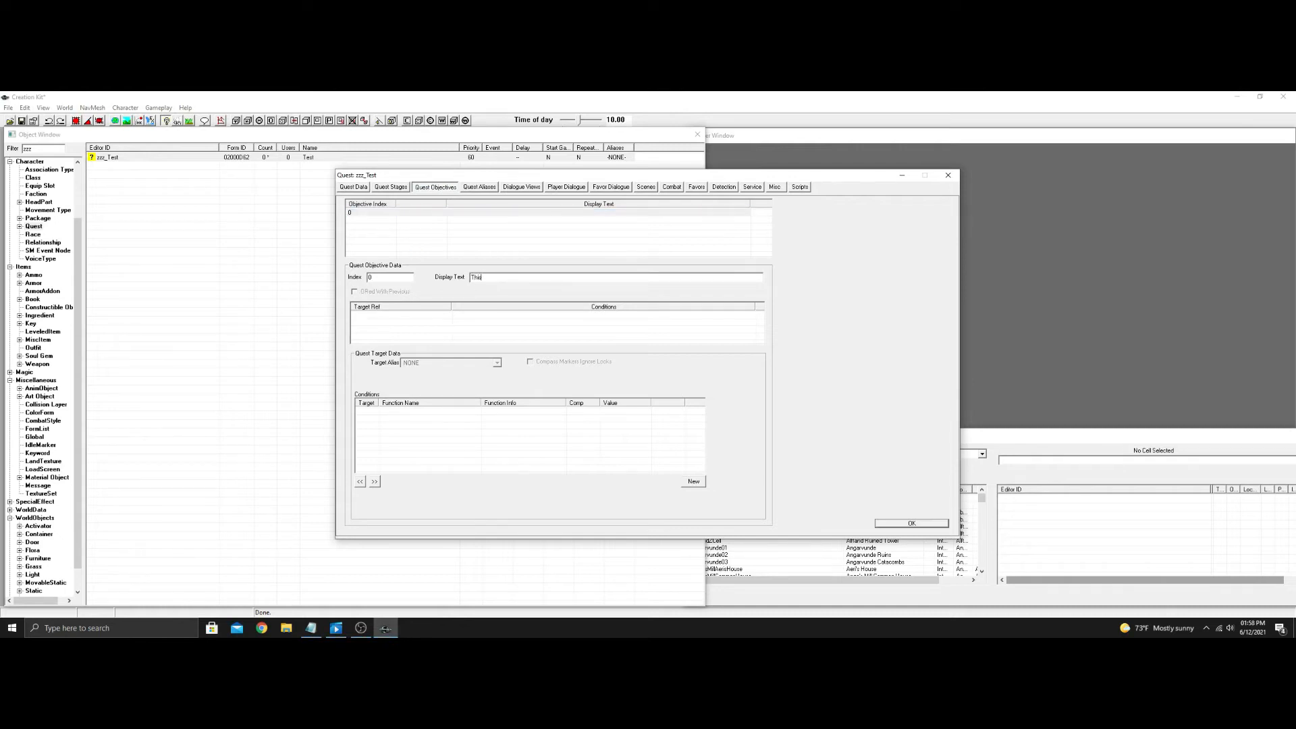
{"action": "type", "text": "mod"}
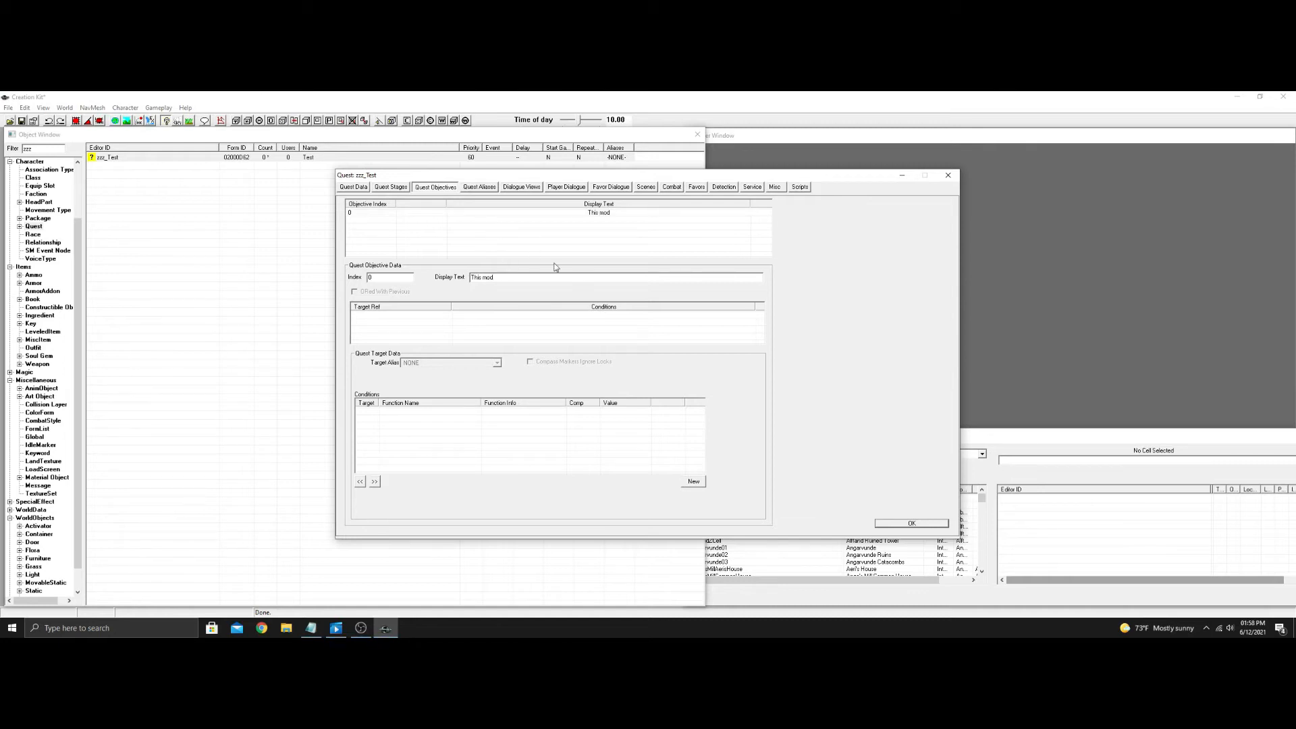
Step: Confirm the zzz_Test quest and filter the Object Window by 'note'
{"action": "left_click", "coordinate": [390, 187]}
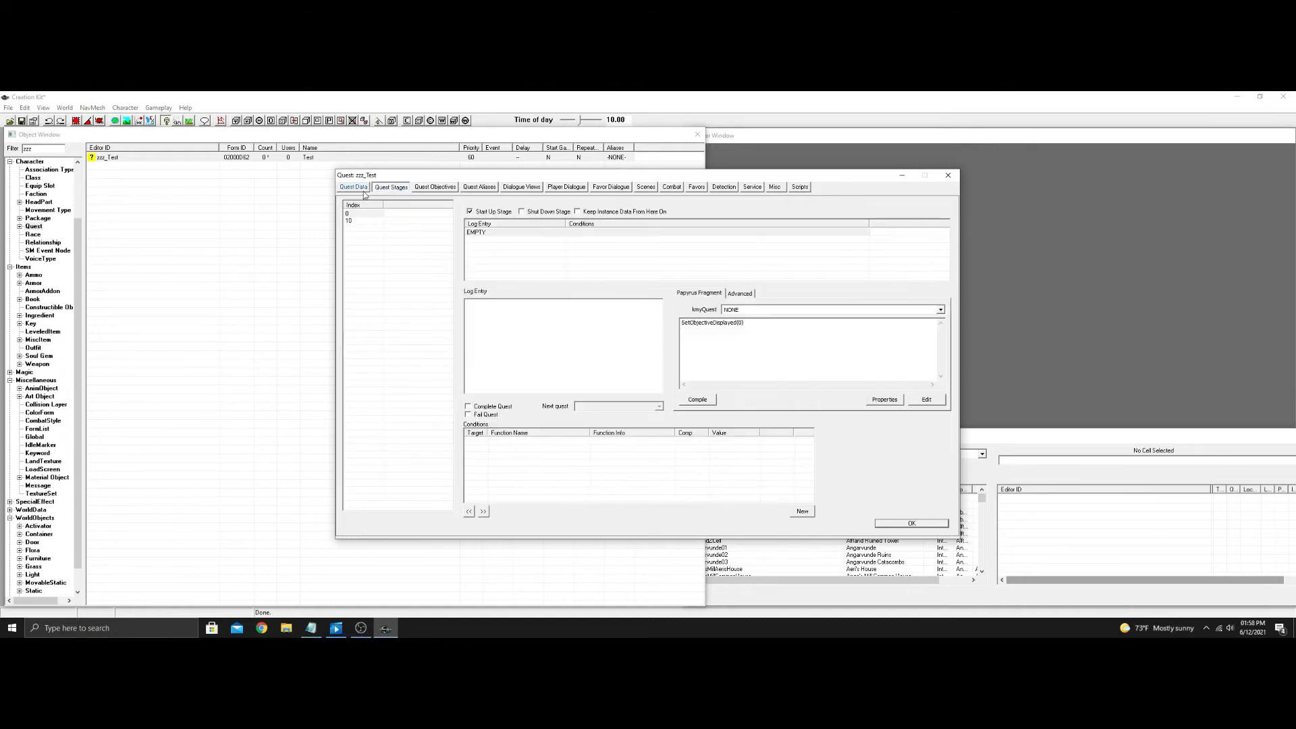
{"action": "left_click", "coordinate": [354, 187]}
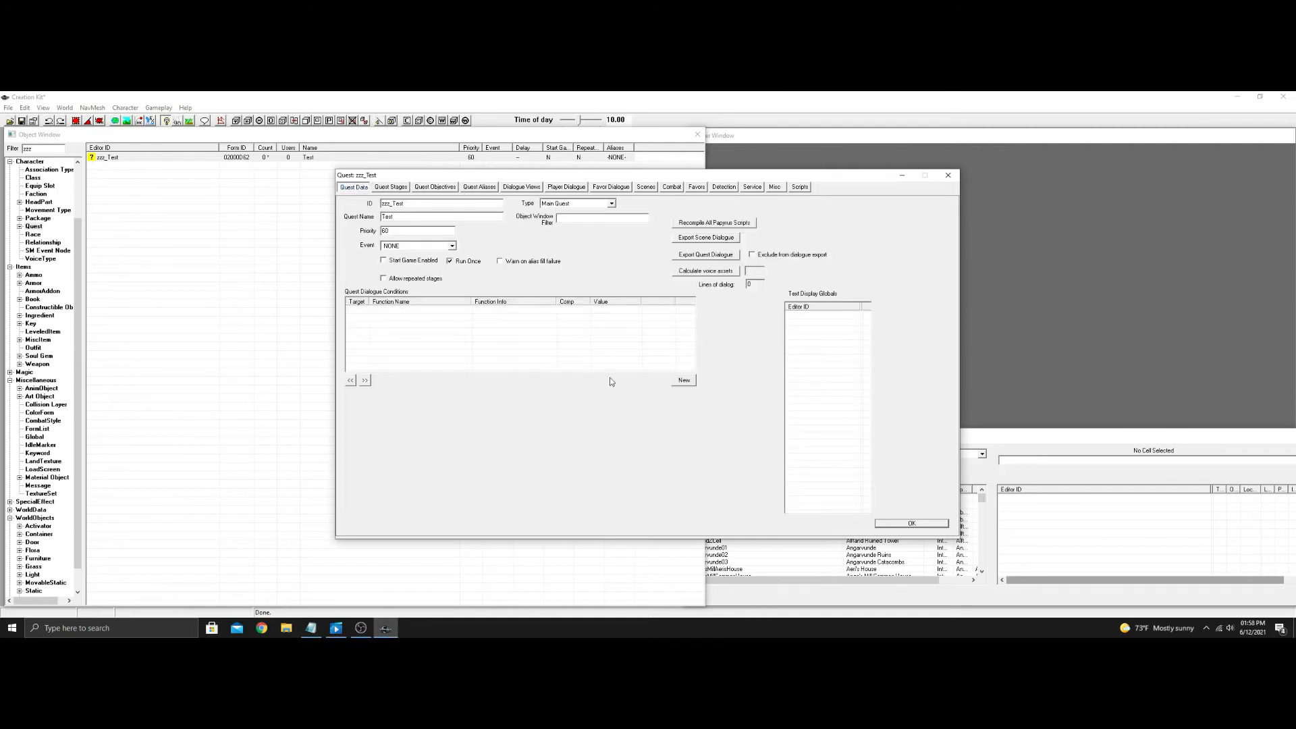
{"action": "mouse_move", "coordinate": [842, 494]}
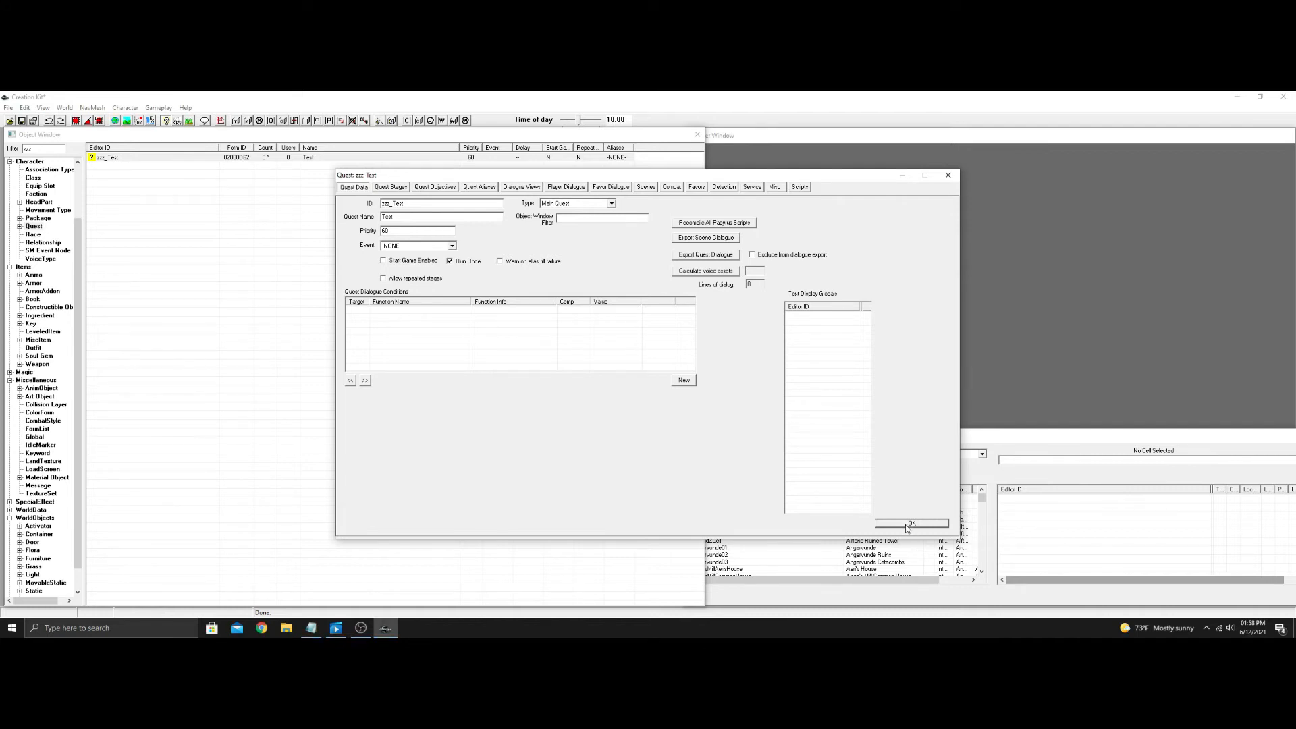
{"action": "left_click", "coordinate": [912, 523]}
{"action": "type", "text": "note"}
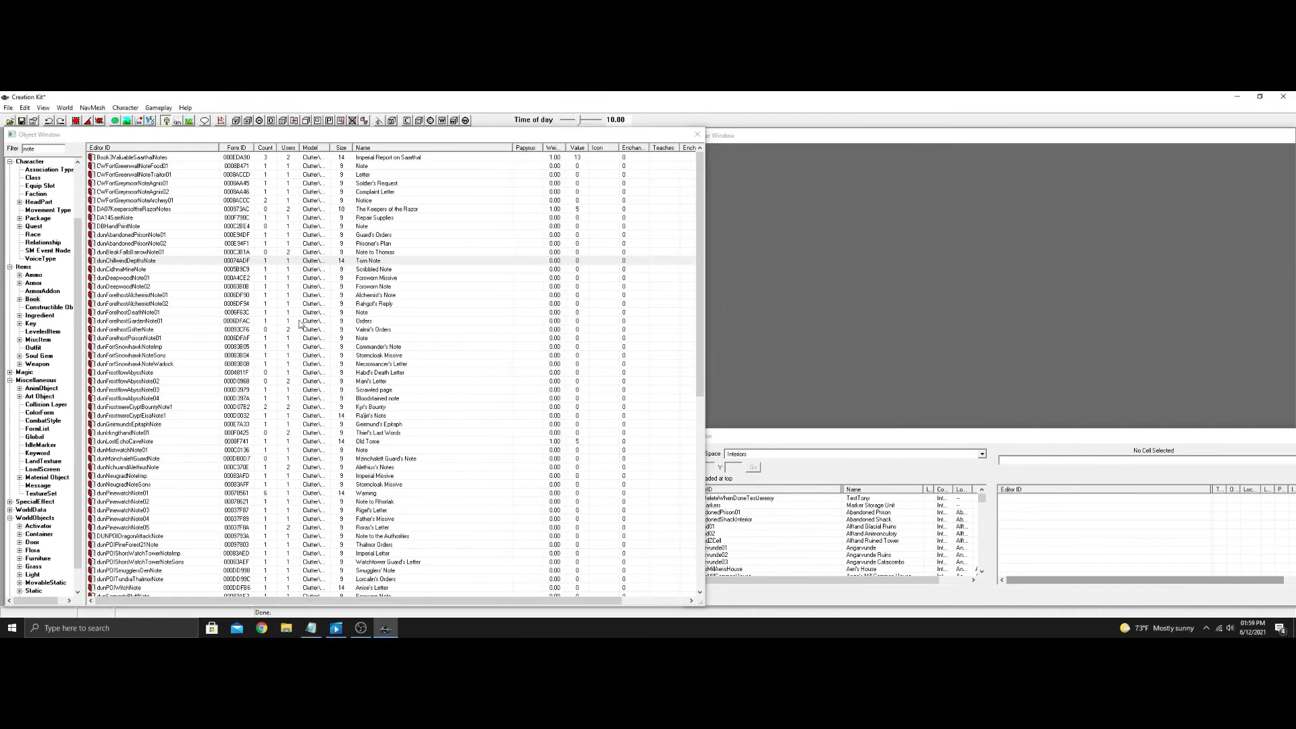
Step: Duplicate dunForelhostGardenNote01 and open the DUPLICATE002 copy's Book dialog
{"action": "double_click", "coordinate": [128, 321]}
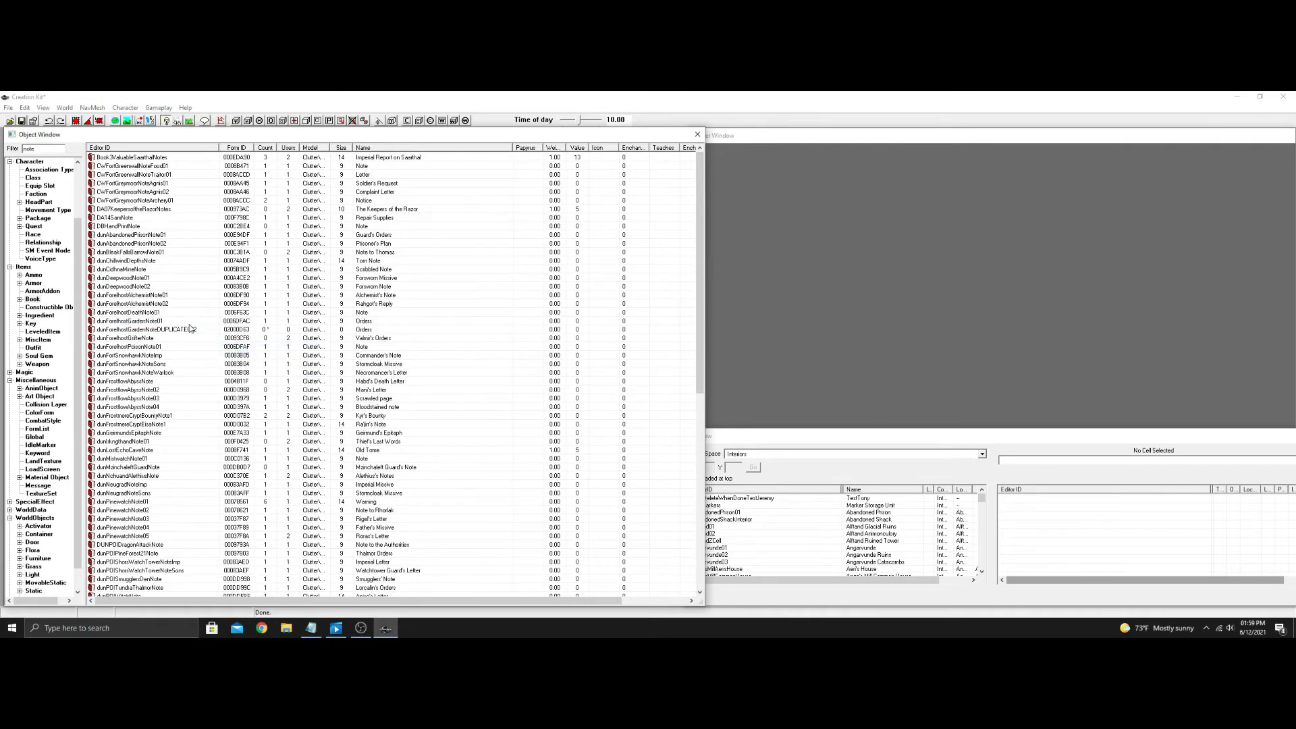
{"action": "double_click", "coordinate": [144, 329]}
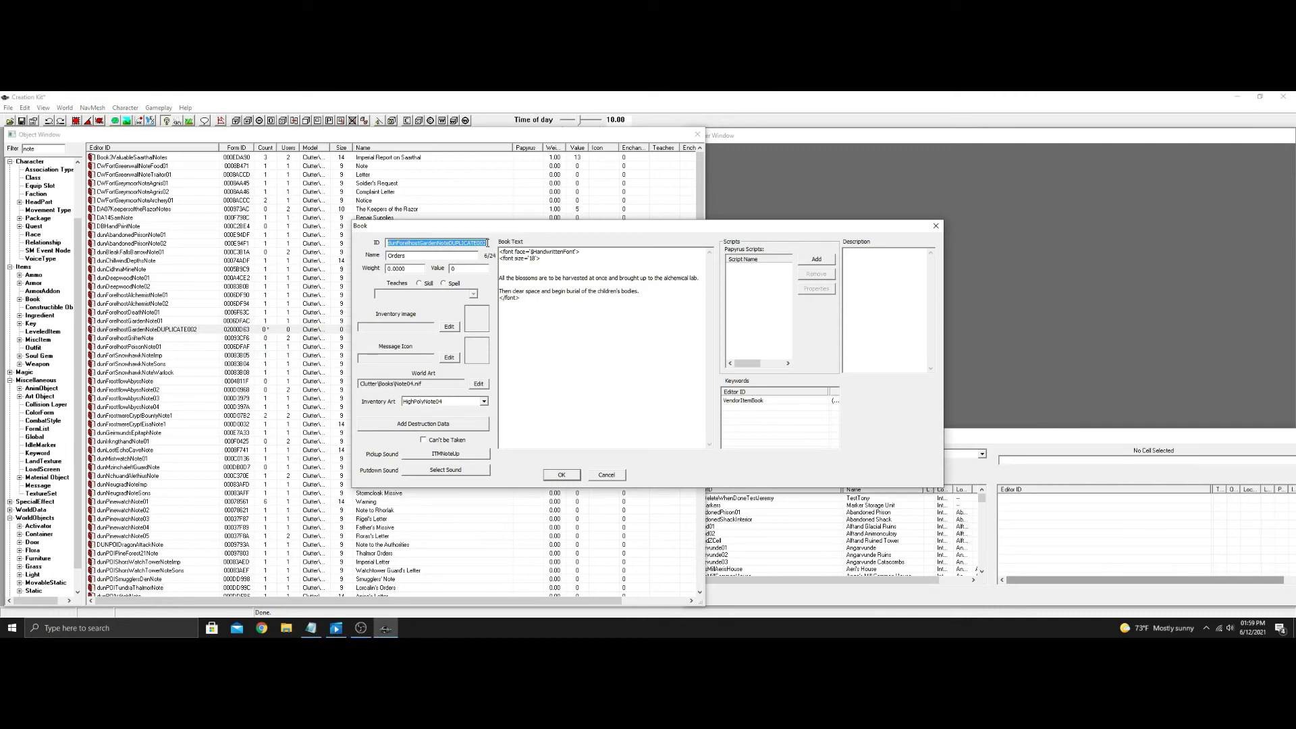
Step: Set ID zzz_TestNote, name Start note, and book text 'This will start the quest'
{"action": "type", "text": "z"}
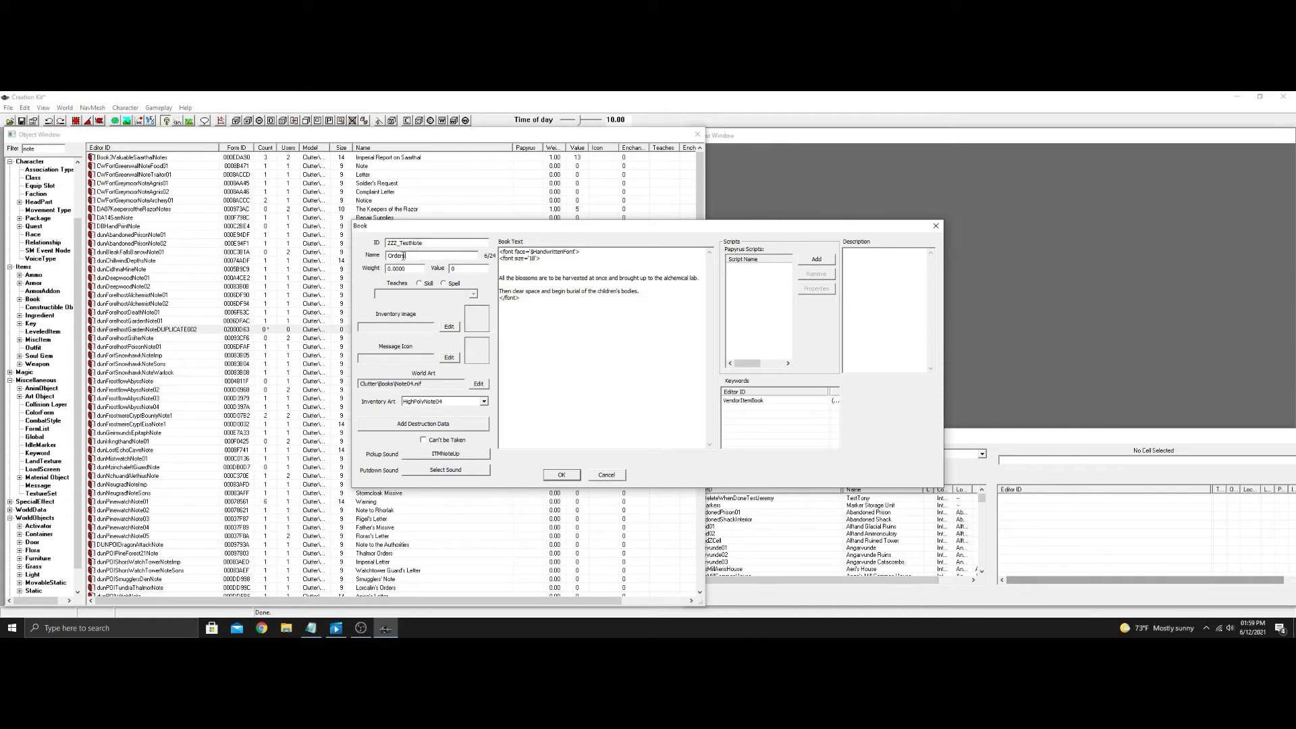
{"action": "type", "text": "Start note"}
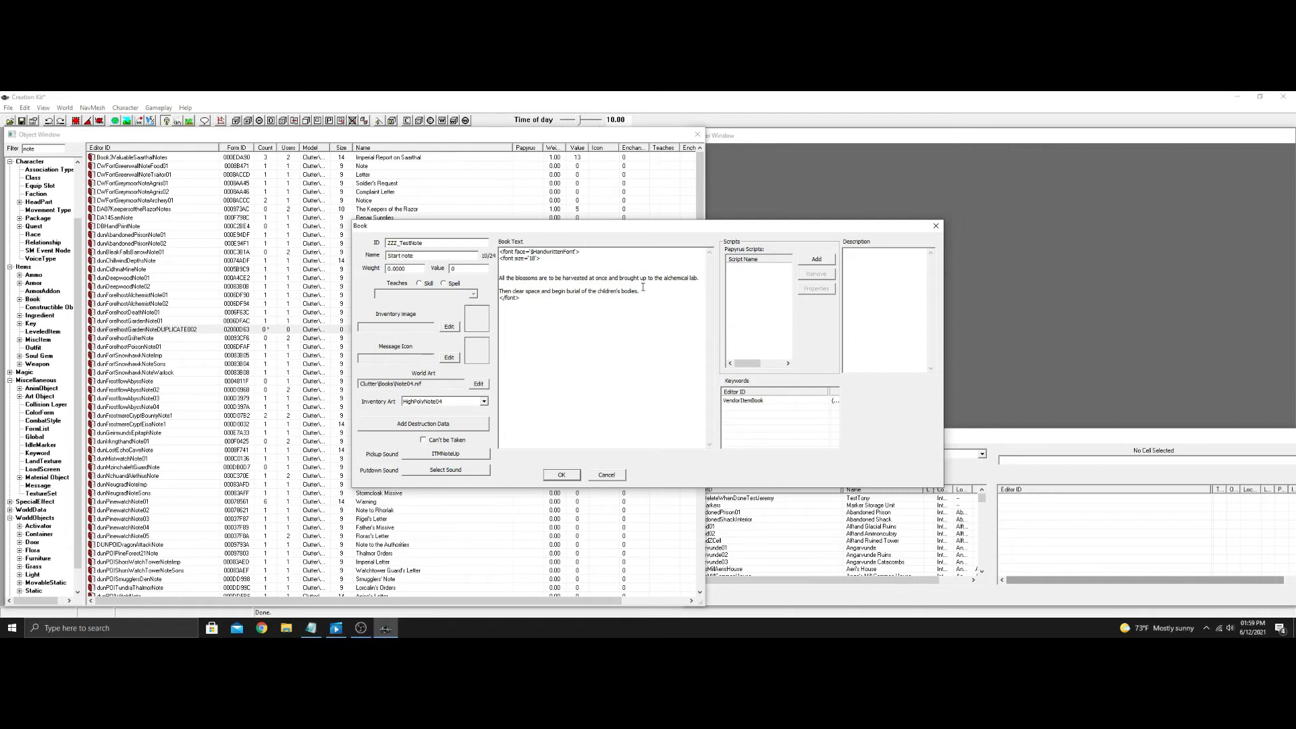
{"action": "left_click_drag", "start_coordinate": [500, 278], "coordinate": [640, 292]}
{"action": "type", "text": "This will start the quest"}
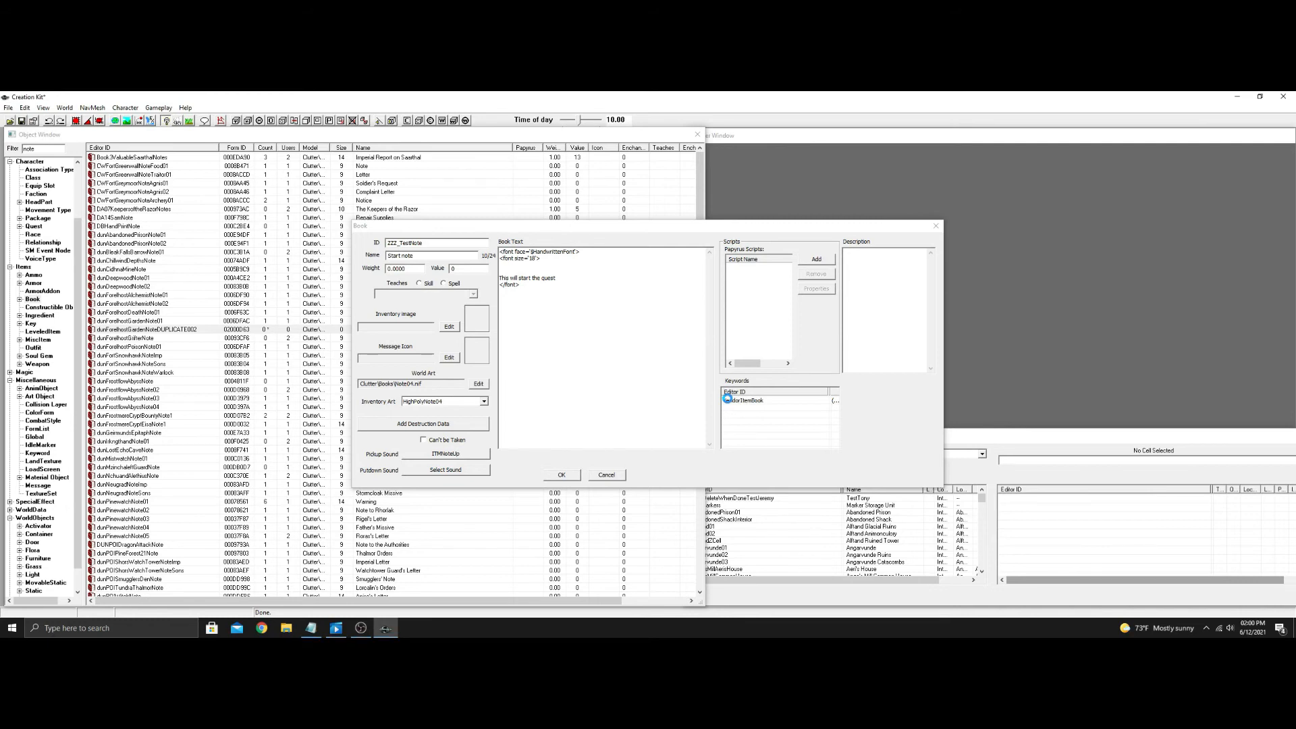
Step: Attach the DefaultOnReadSetQuestStageNotAlias papyrus script, found by filtering 'onread'
{"action": "left_click", "coordinate": [816, 259]}
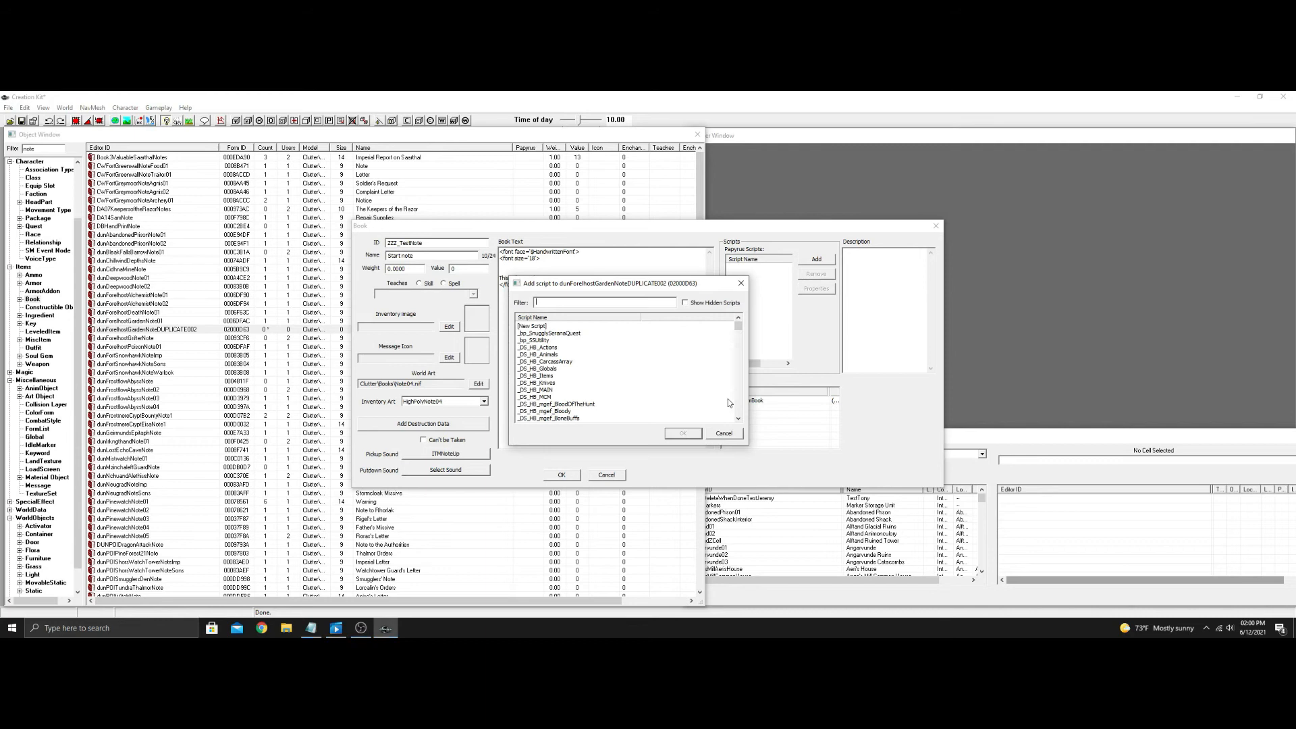
{"action": "type", "text": "o"}
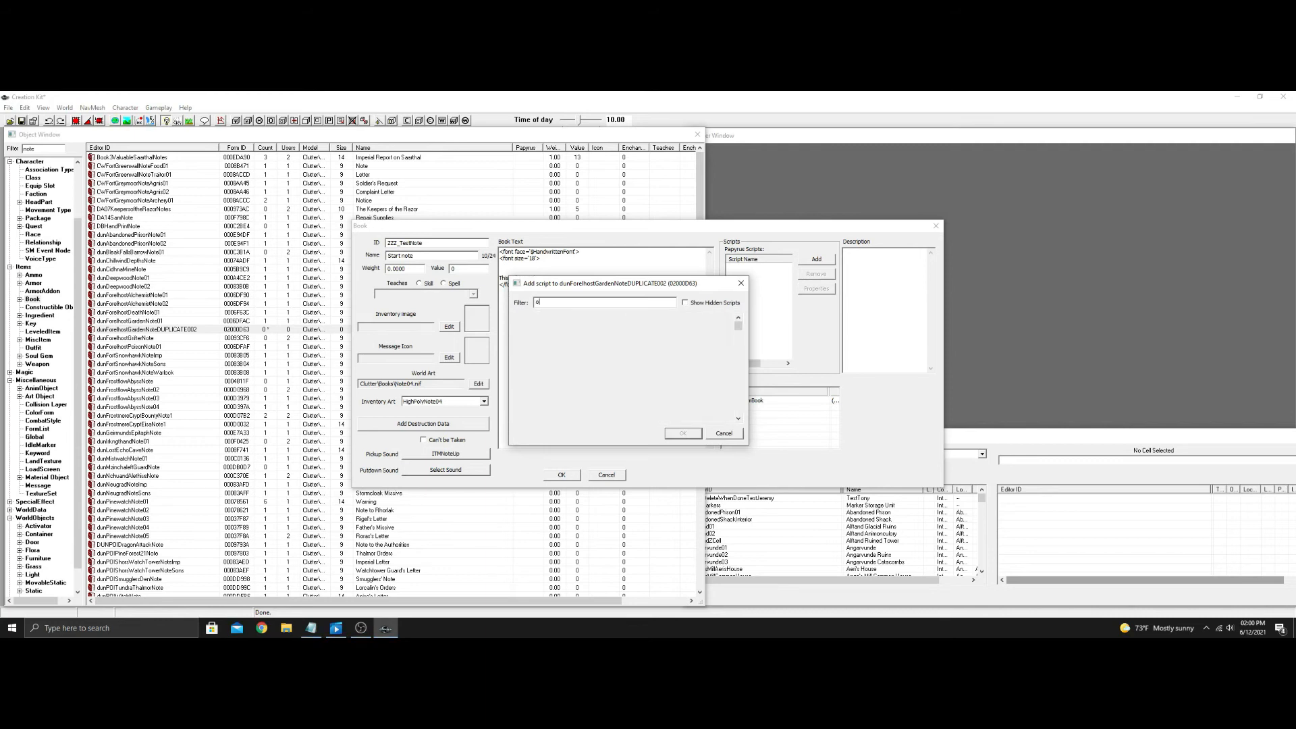
{"action": "type", "text": "onread"}
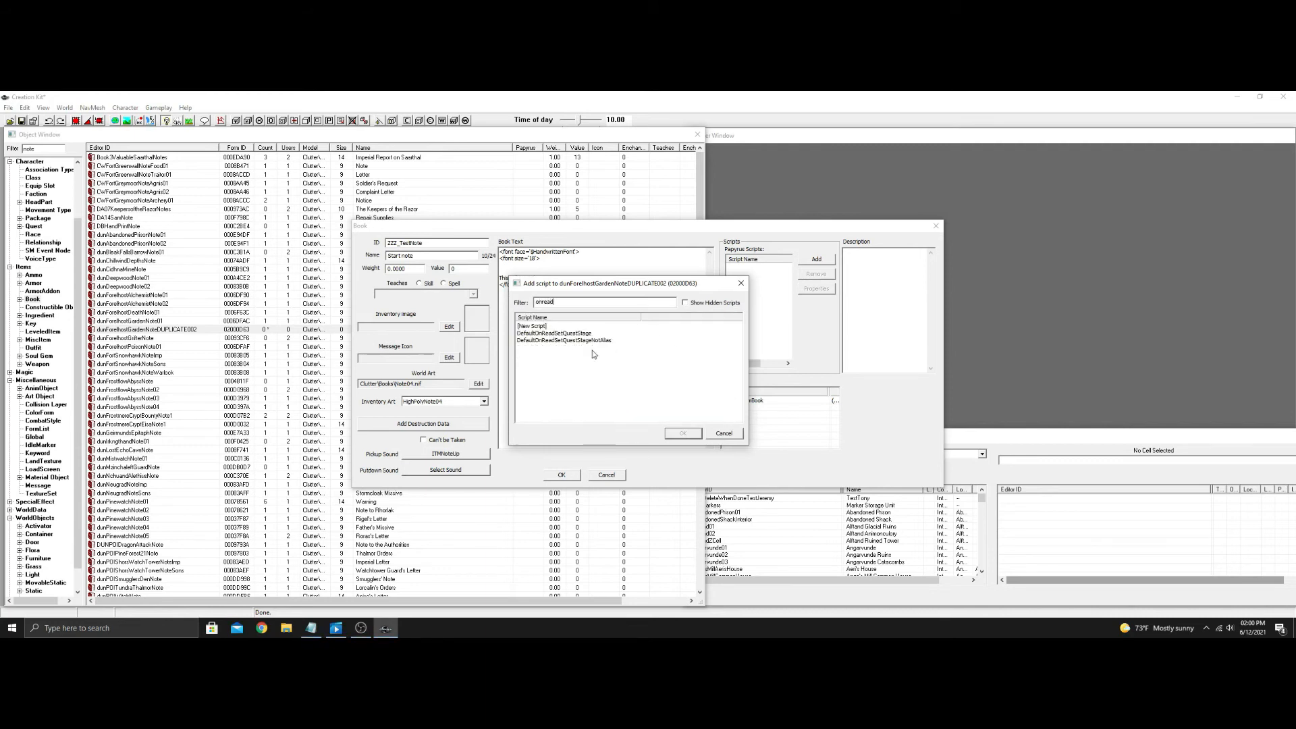
{"action": "left_click", "coordinate": [570, 340]}
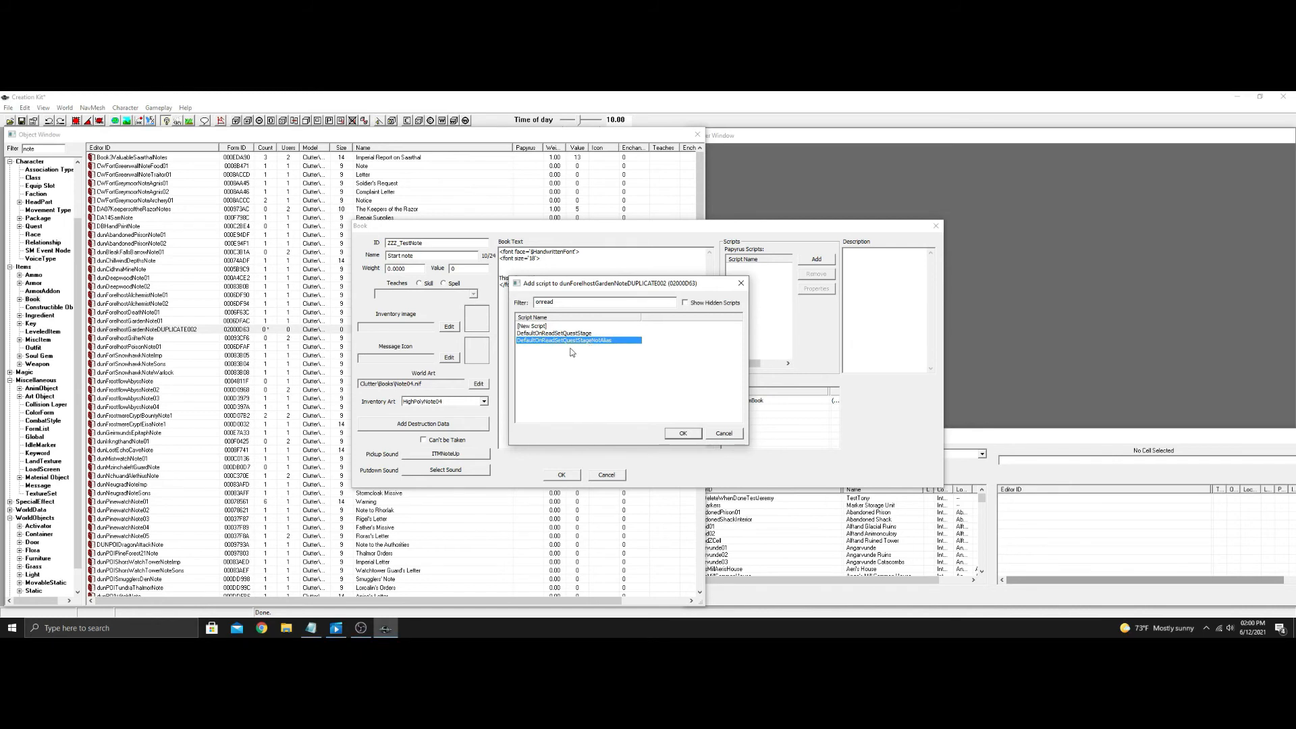
{"action": "left_click", "coordinate": [681, 434]}
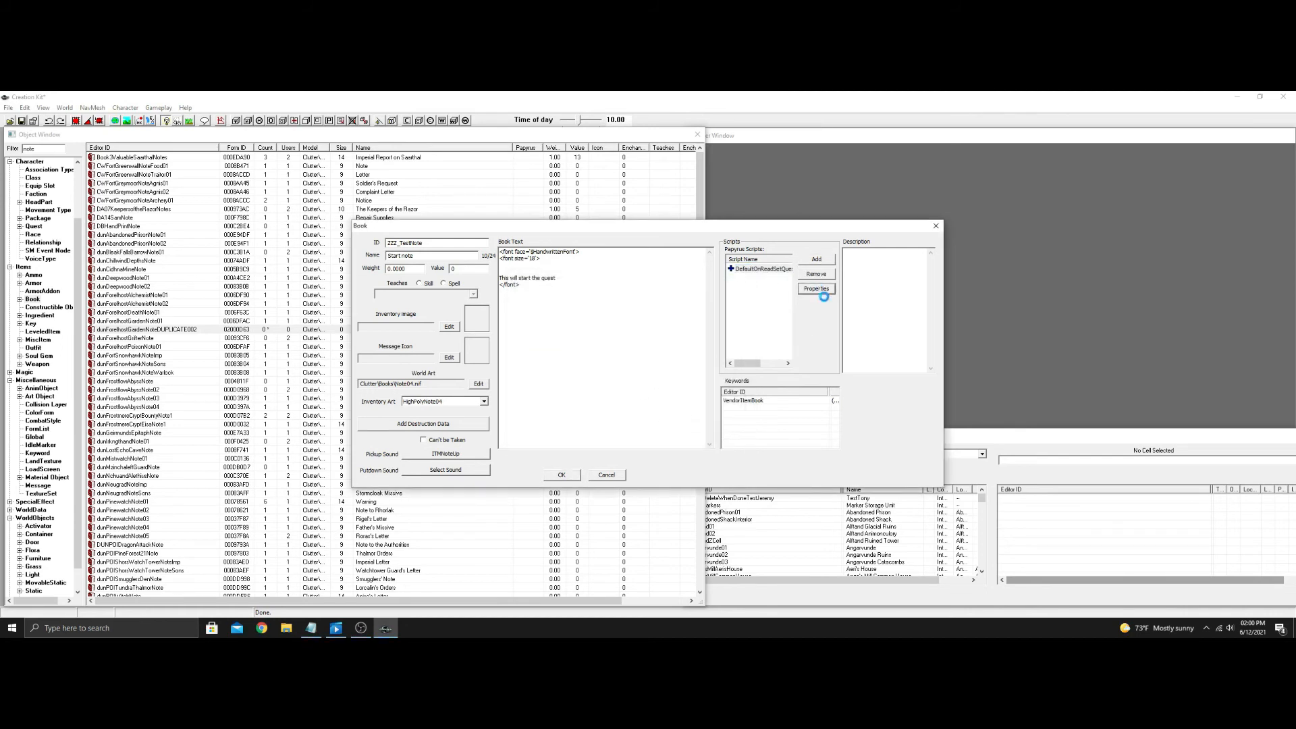
Step: Set script properties myQuest to zzz_Test and myStage 0, then confirm the note
{"action": "left_click", "coordinate": [815, 287]}
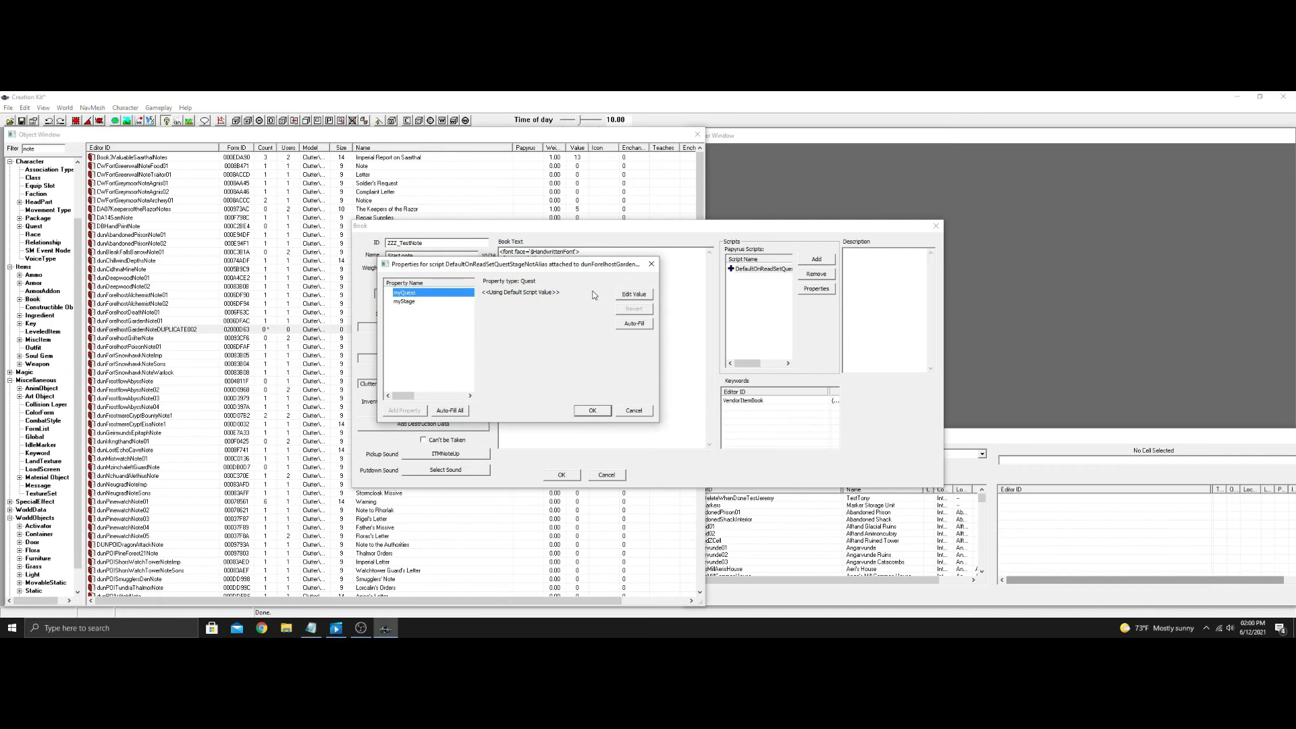
{"action": "left_click", "coordinate": [605, 293]}
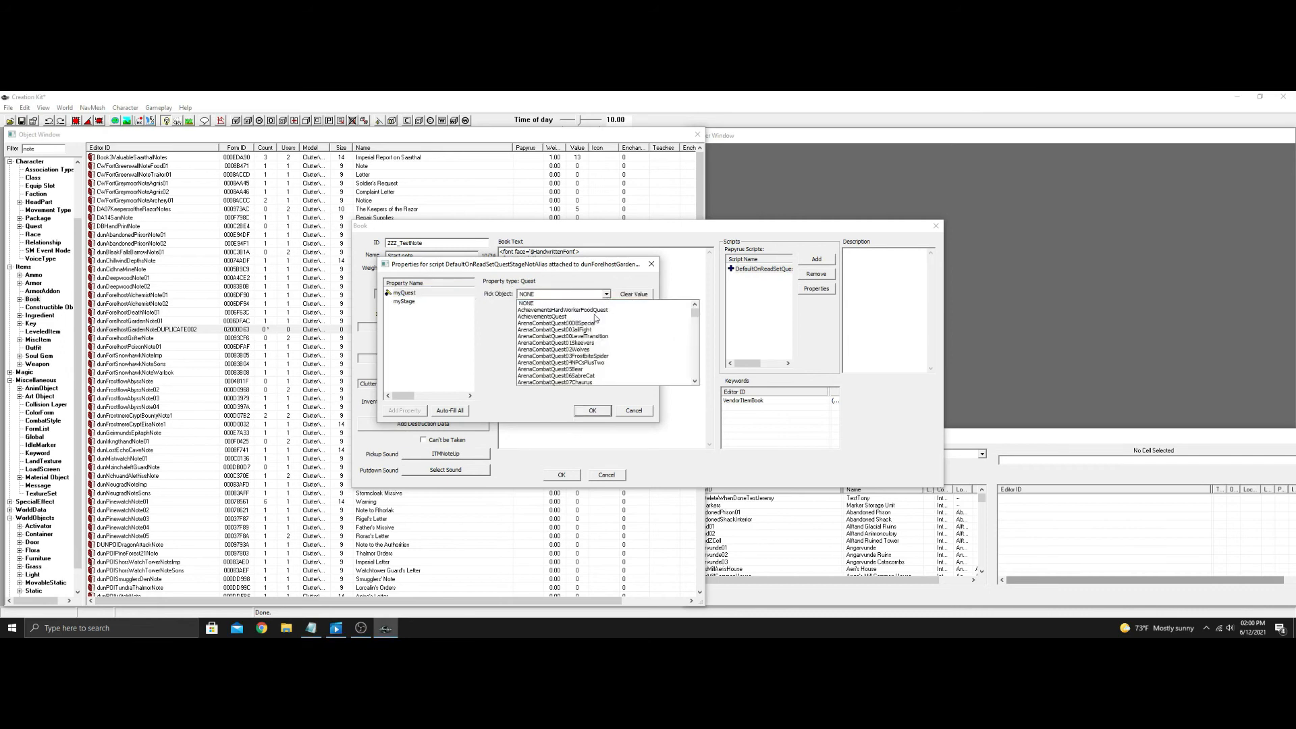
{"action": "left_click", "coordinate": [579, 322]}
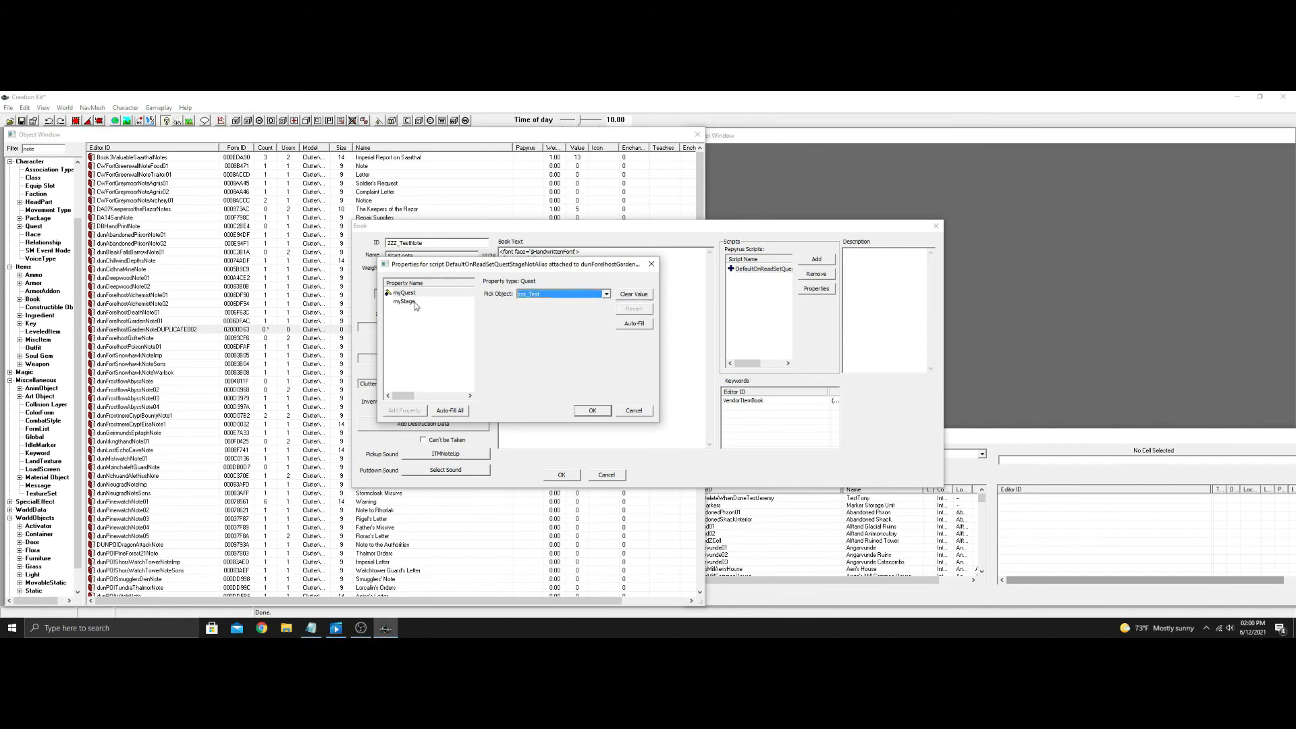
{"action": "left_click", "coordinate": [405, 300]}
{"action": "type", "text": "0"}
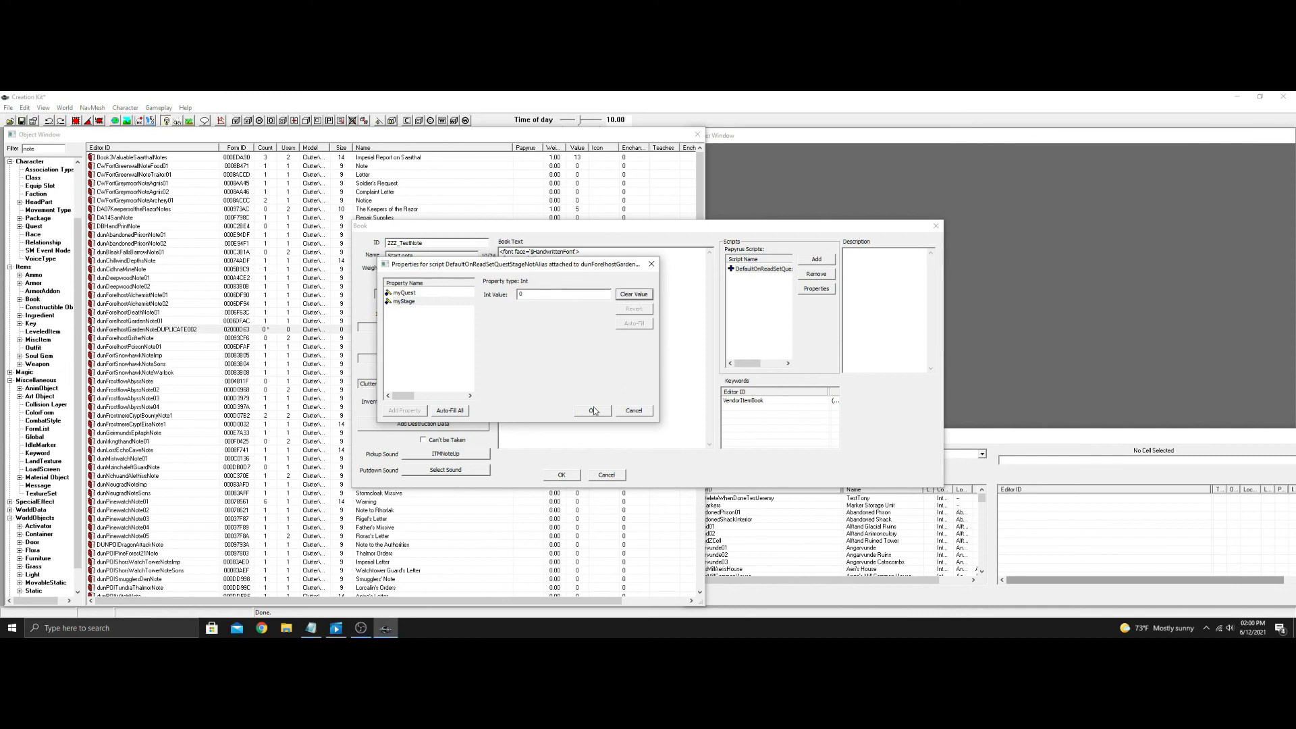
{"action": "left_click", "coordinate": [592, 410]}
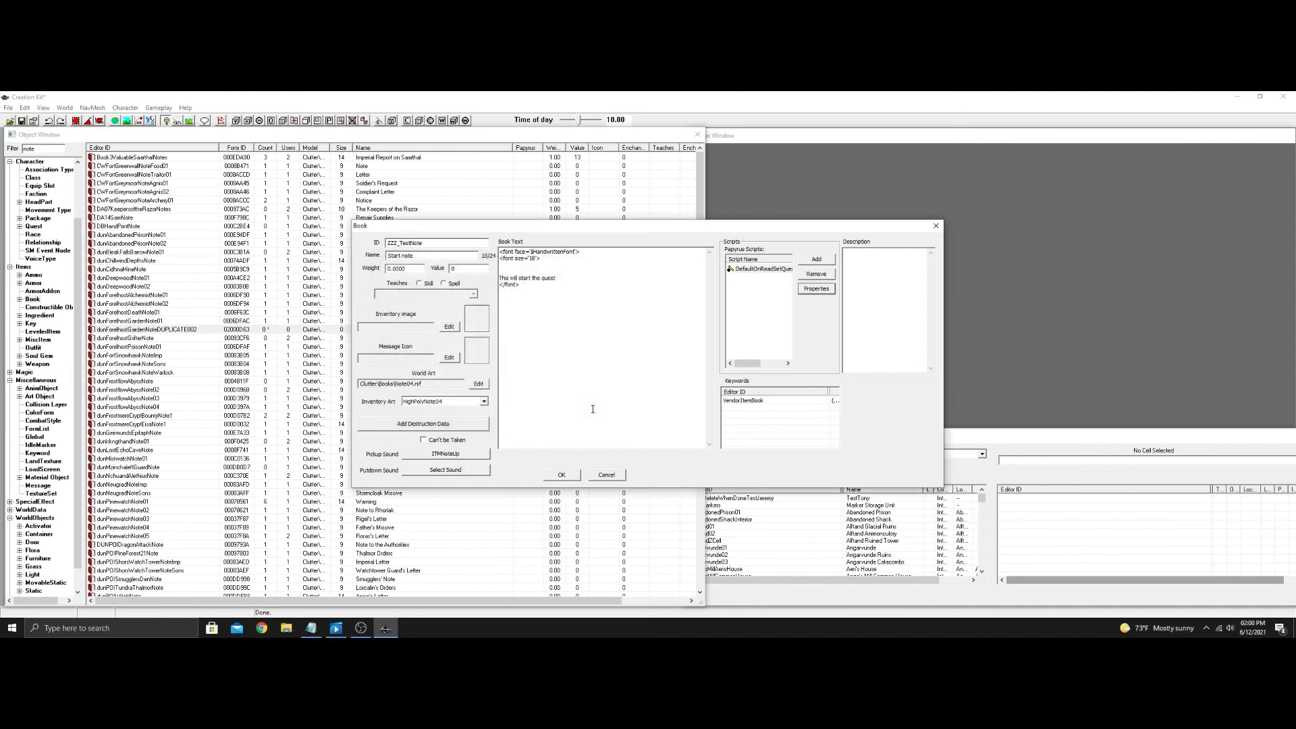
{"action": "left_click", "coordinate": [562, 474]}
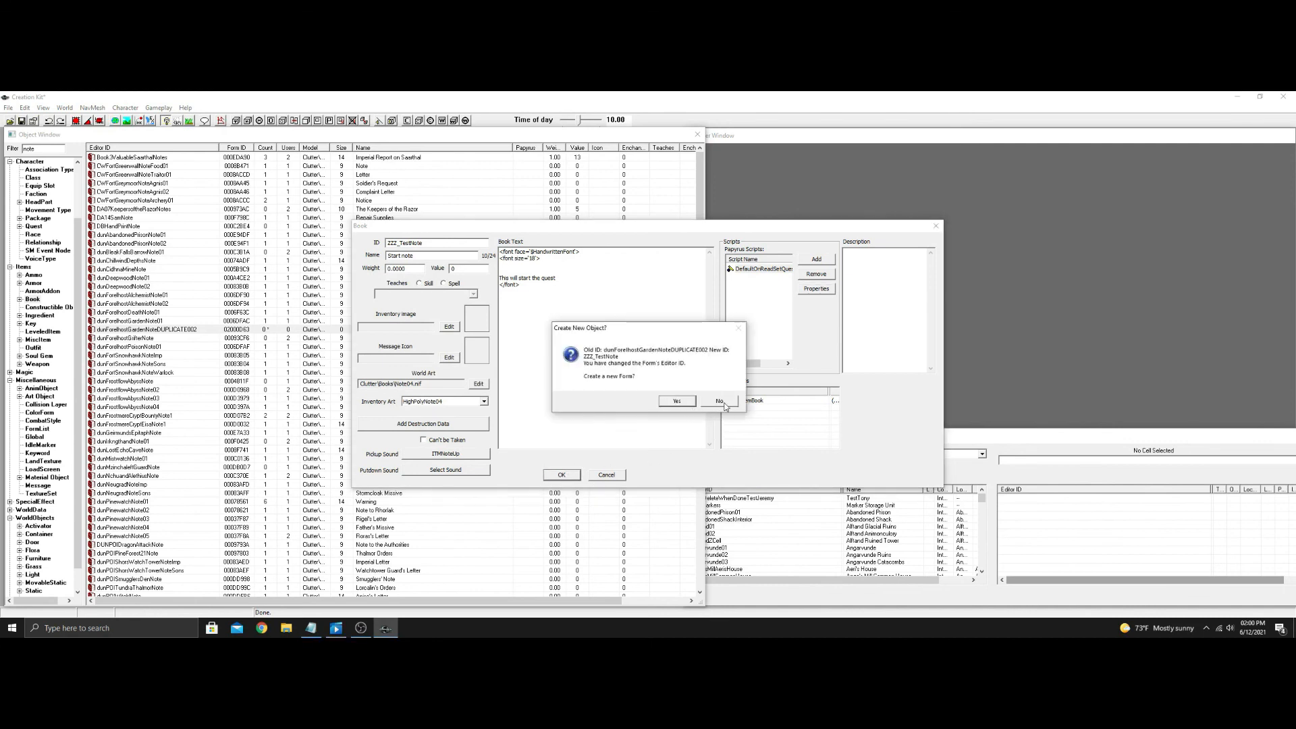
Step: Create the note as a new form and list all 'zzz' objects, selecting zzz_TestNote
{"action": "left_click", "coordinate": [721, 401]}
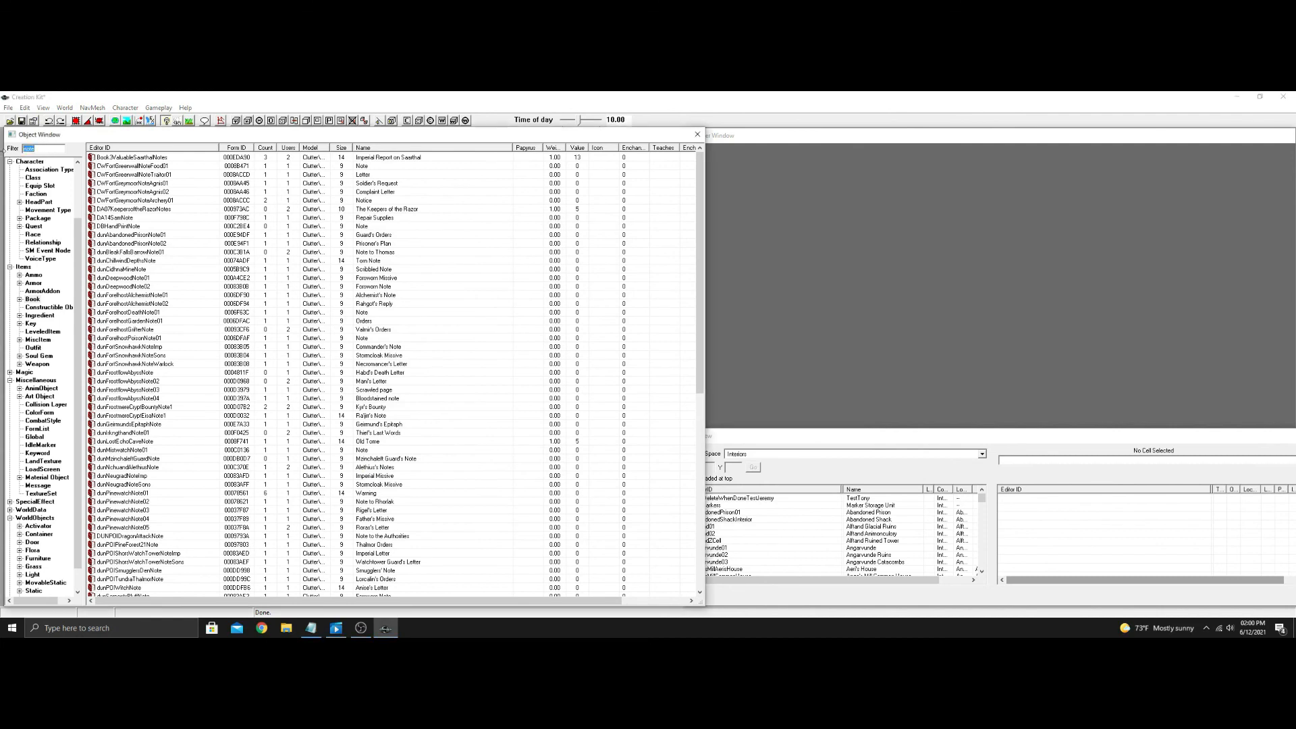
{"action": "type", "text": "zzz"}
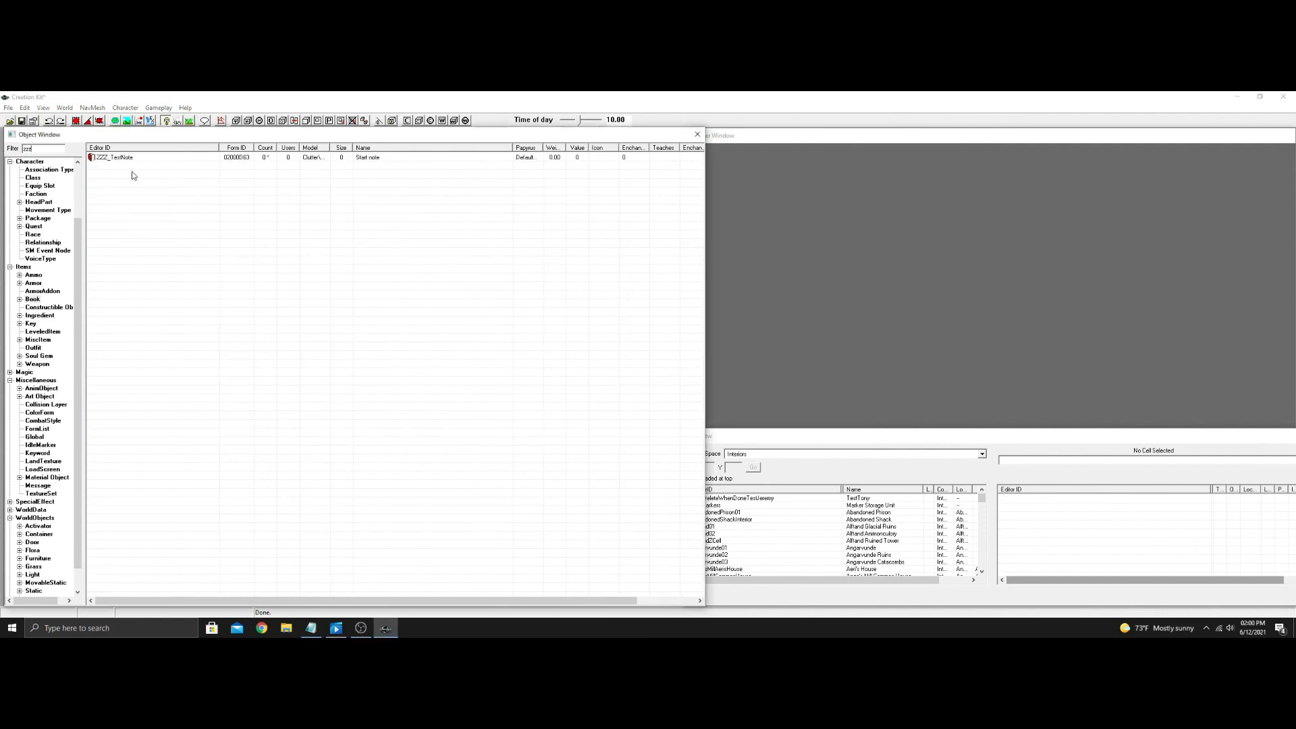
{"action": "scroll", "scroll_direction": "down", "scroll_amount": 3}
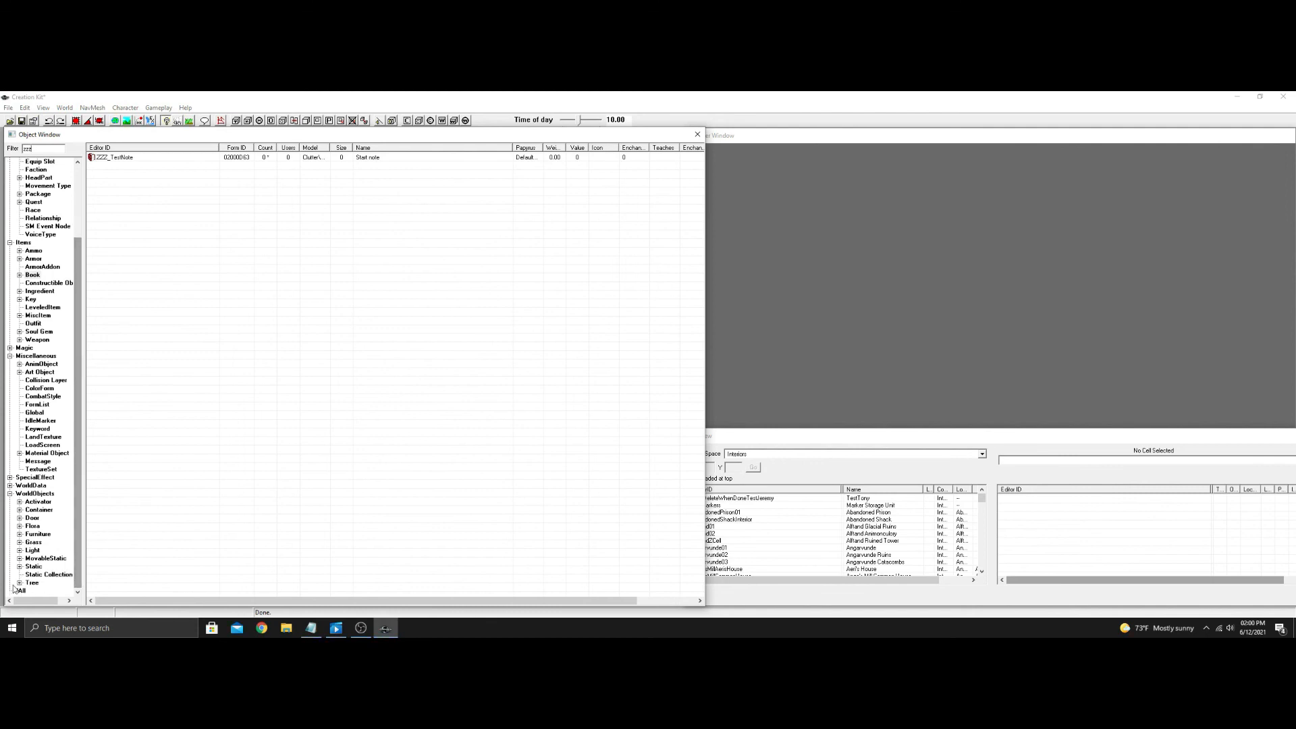
{"action": "left_click", "coordinate": [21, 590]}
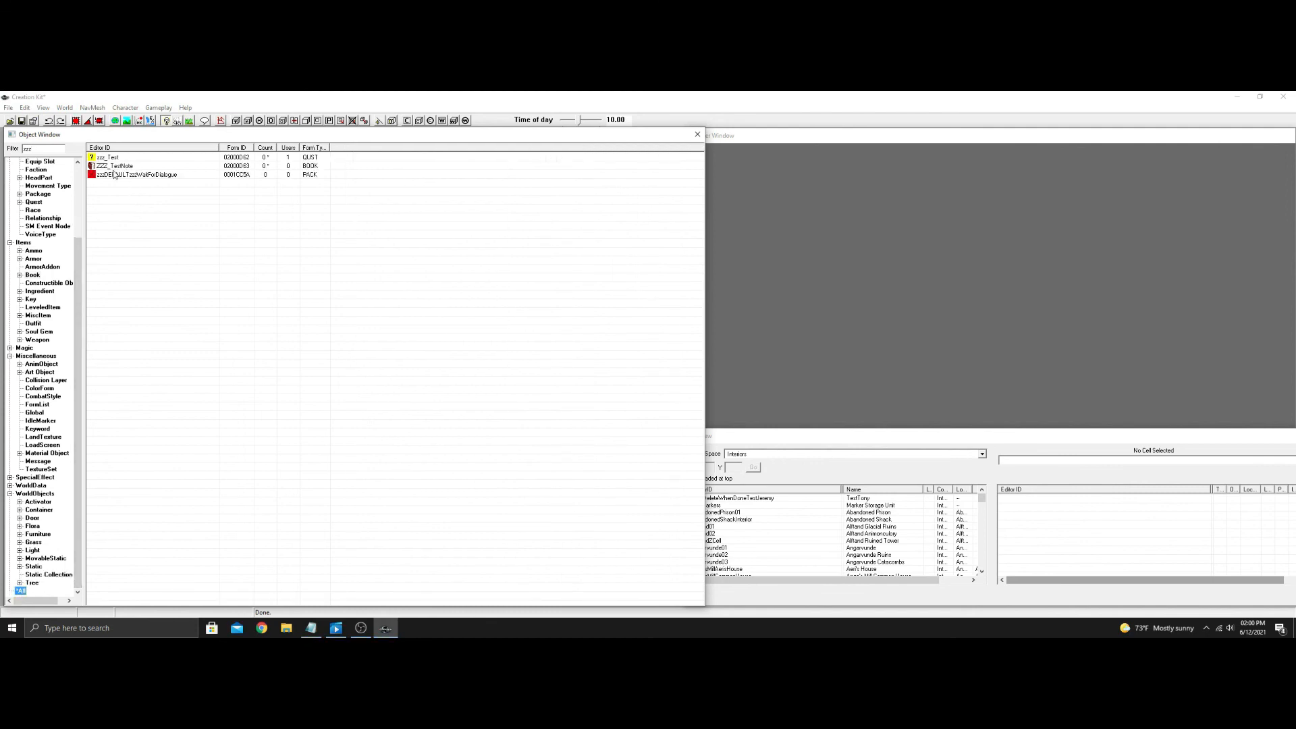
{"action": "mouse_move", "coordinate": [112, 174]}
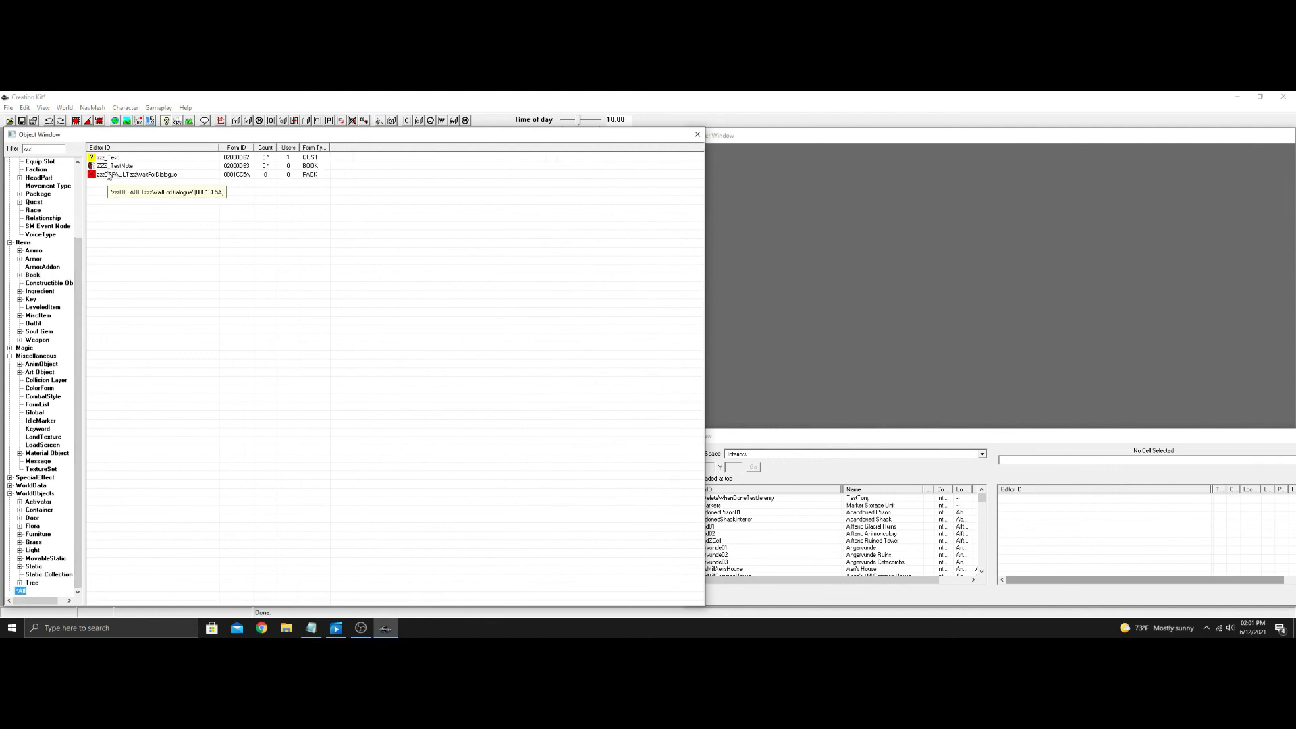
{"action": "left_click", "coordinate": [116, 164]}
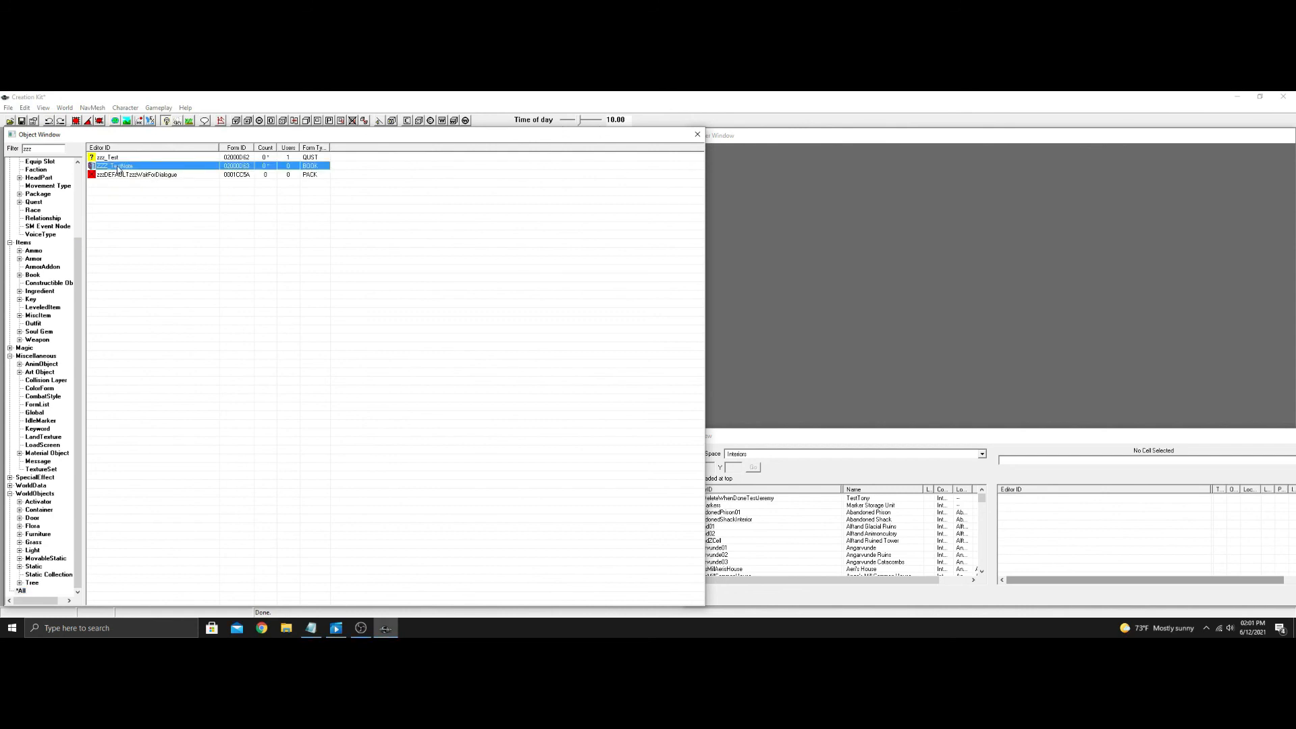